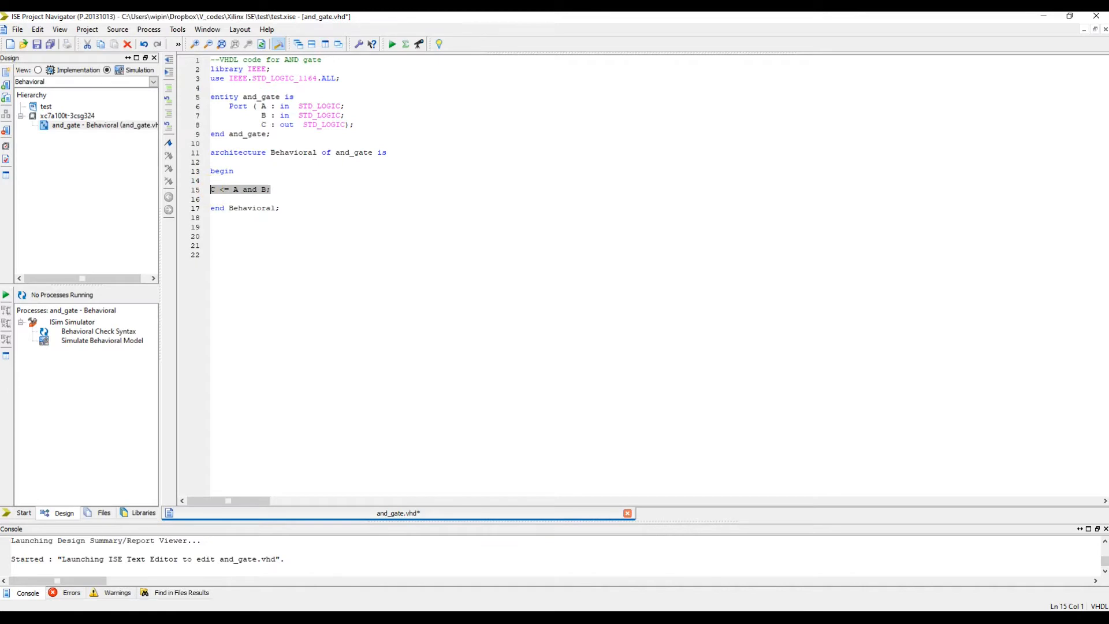
Step: Open the New Source wizard from the and_gate source's context menu
left_click(270, 189)
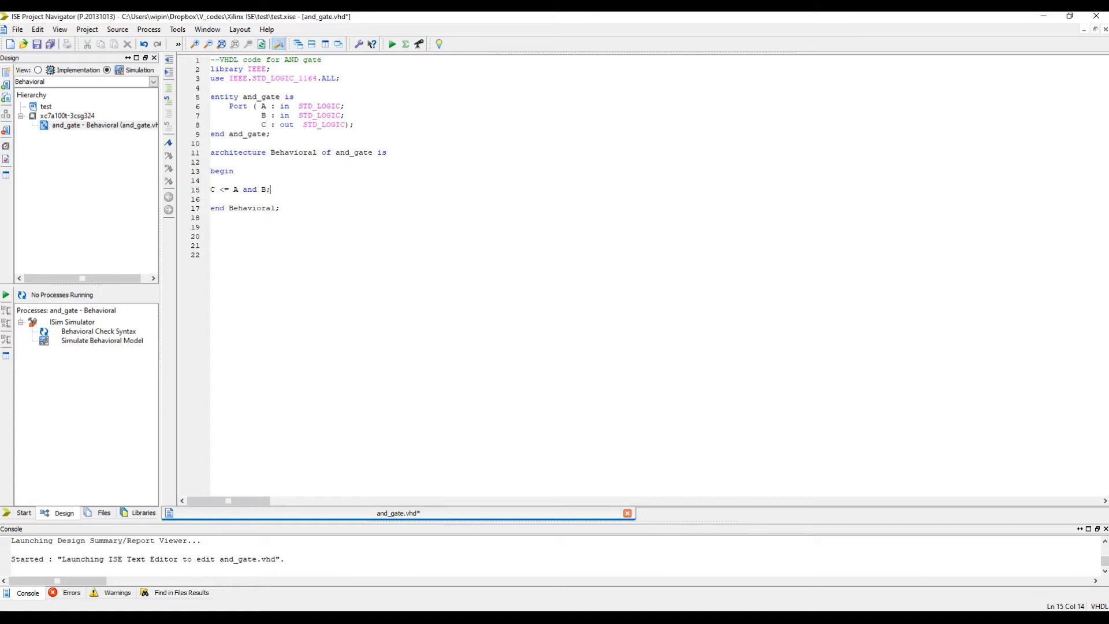
left_click(87, 126)
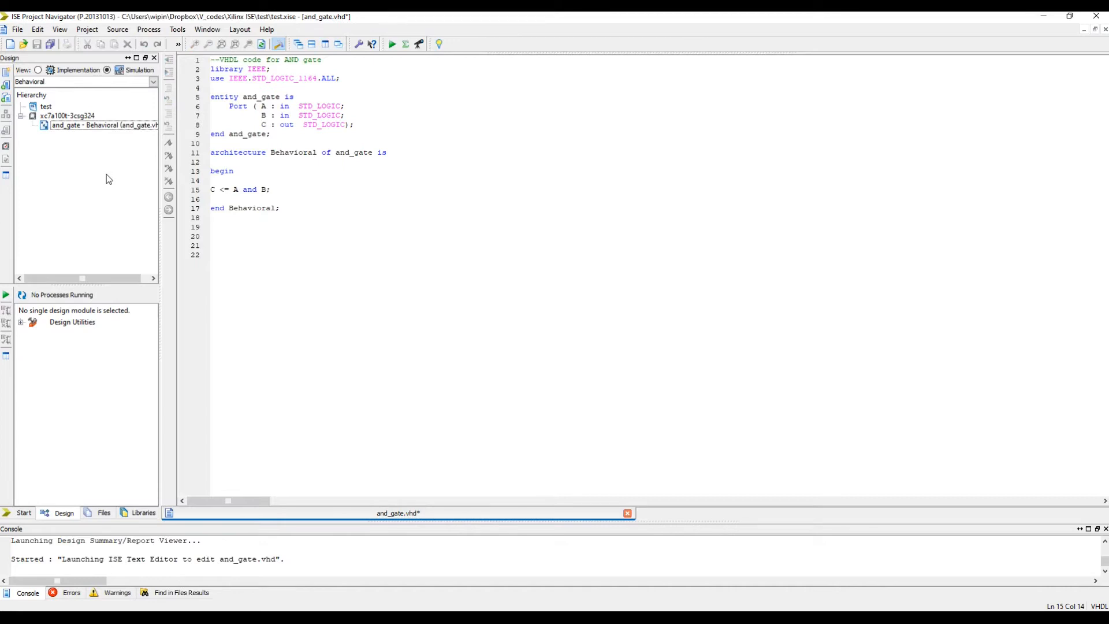
right_click(87, 125)
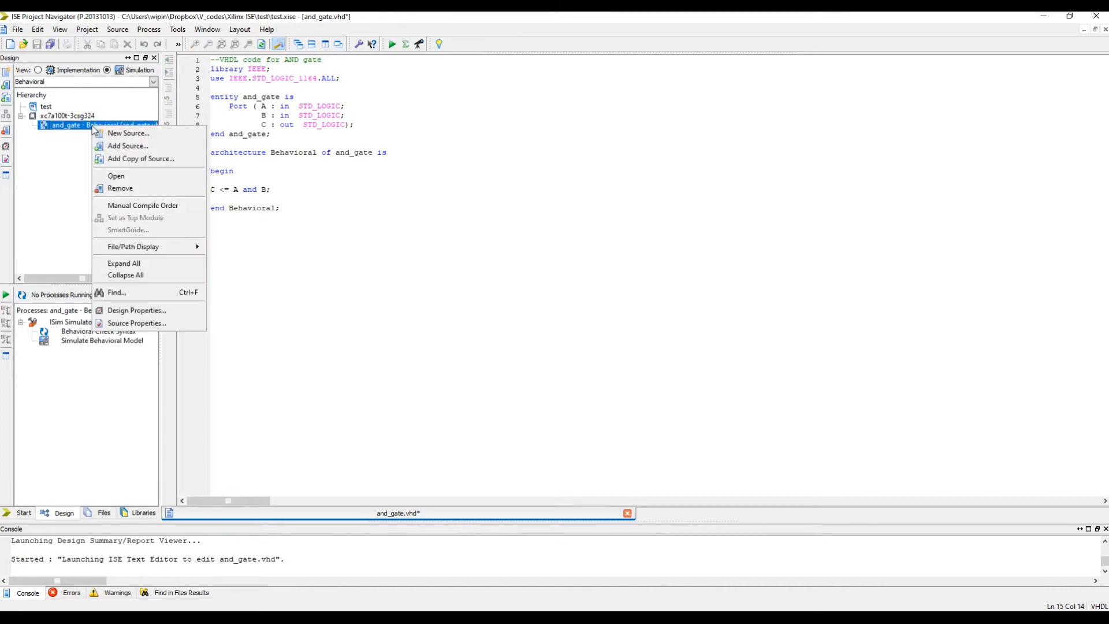
left_click(127, 146)
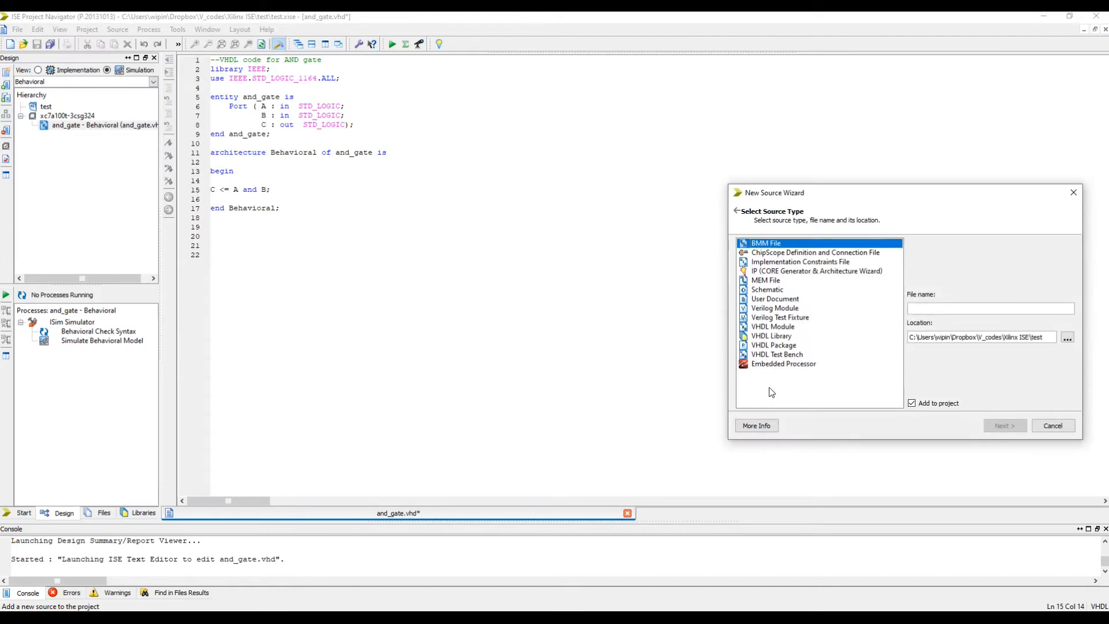
mouse_move(772, 387)
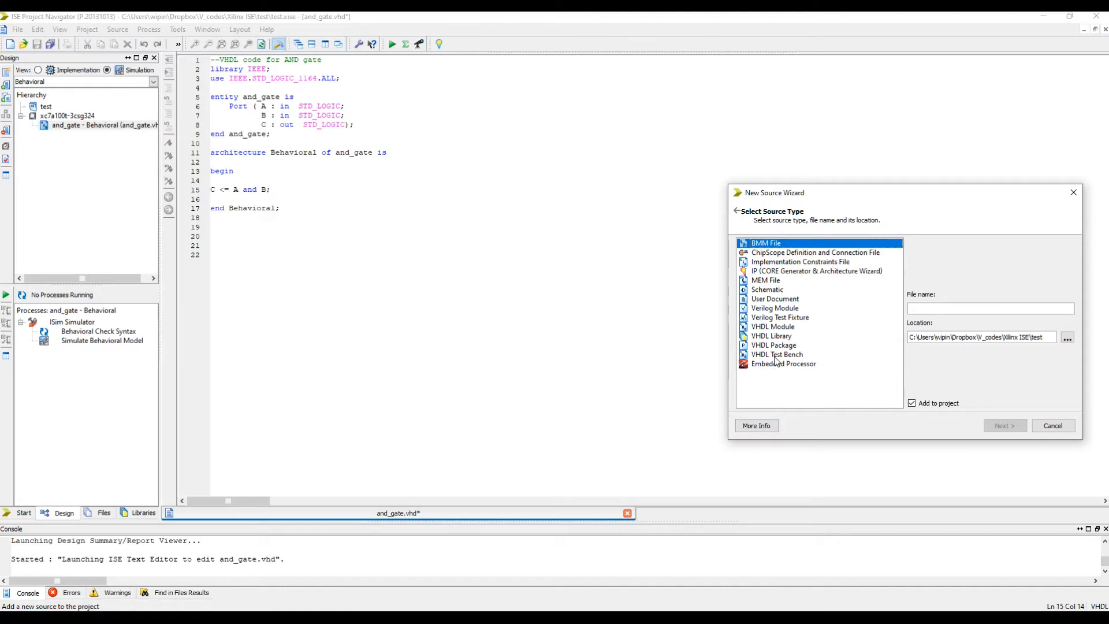
Step: Choose VHDL Module as the source type, name it tb_andgate, and advance to ports
left_click(777, 354)
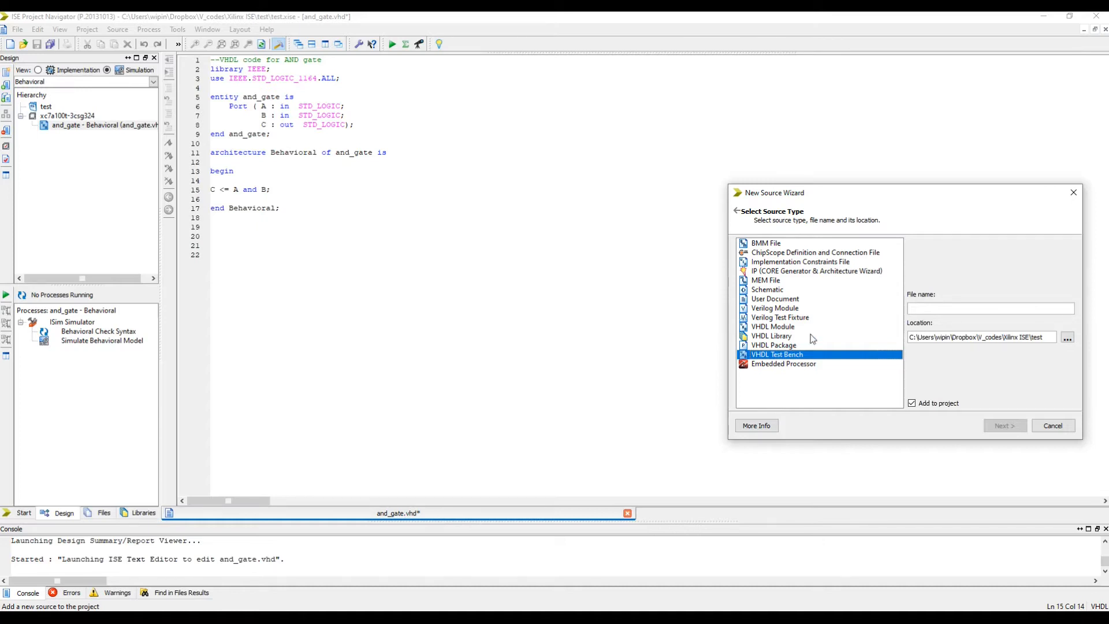
left_click(772, 326)
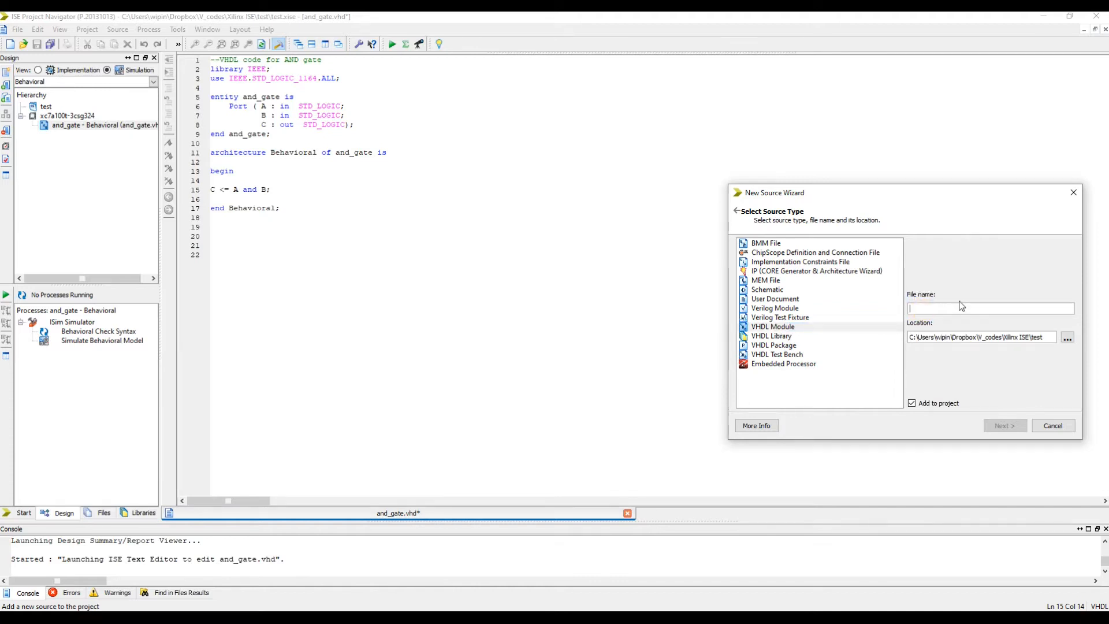
type("t")
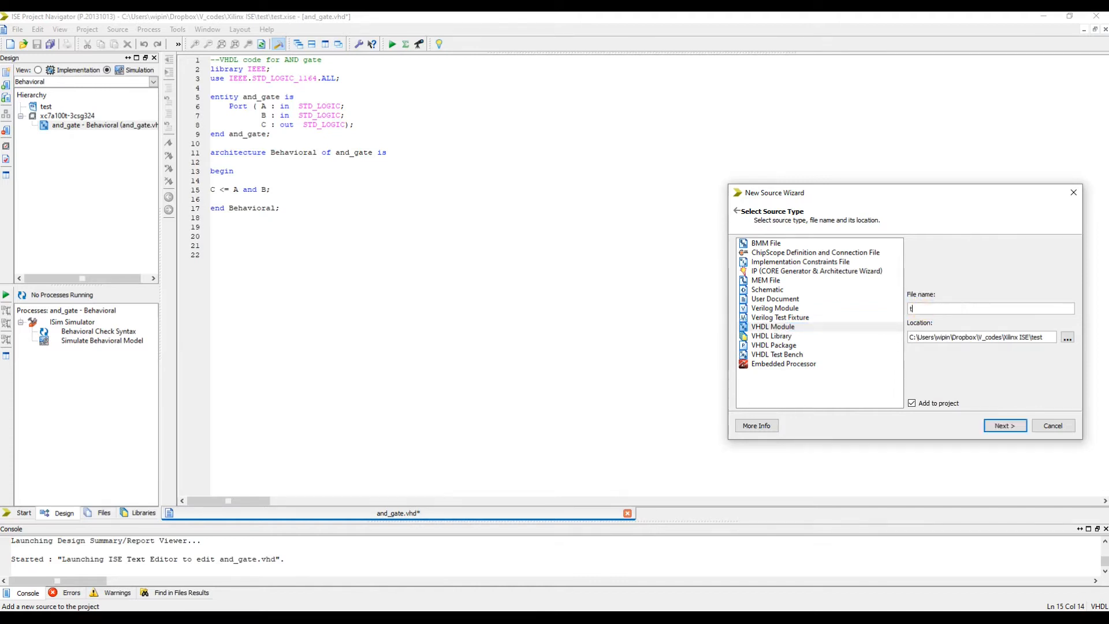
type("b_")
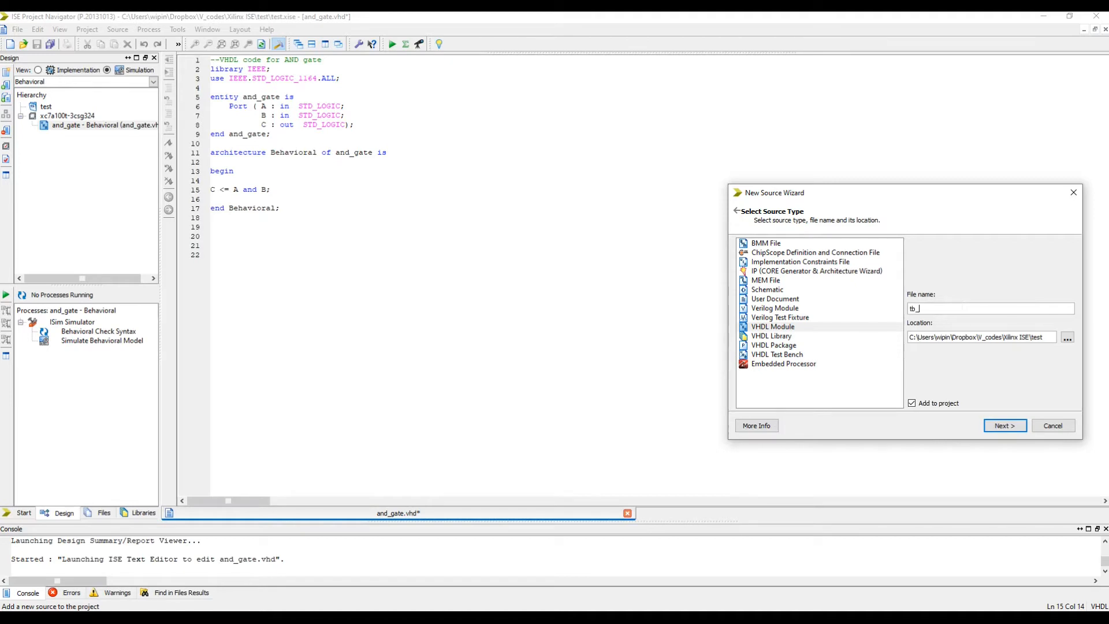
type("andgat")
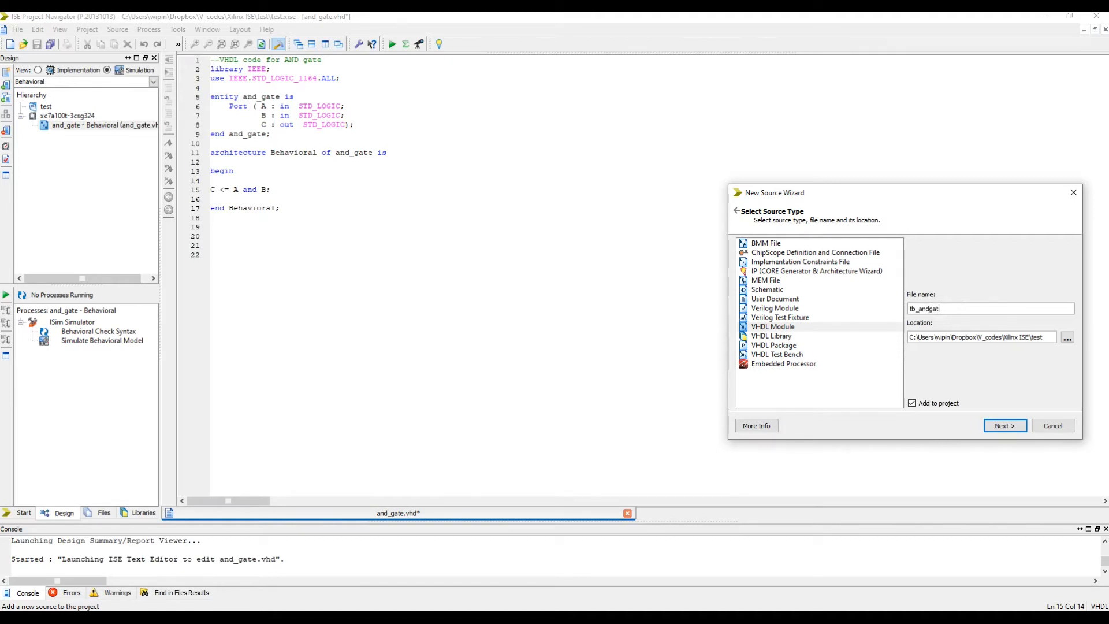
type("e")
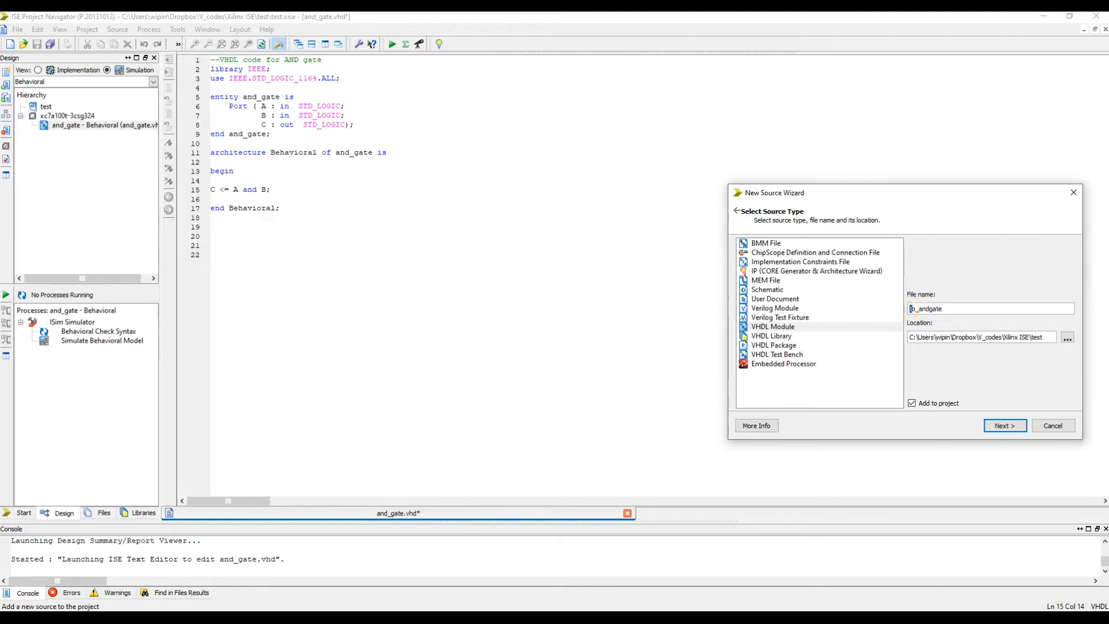
type("tb_andgate")
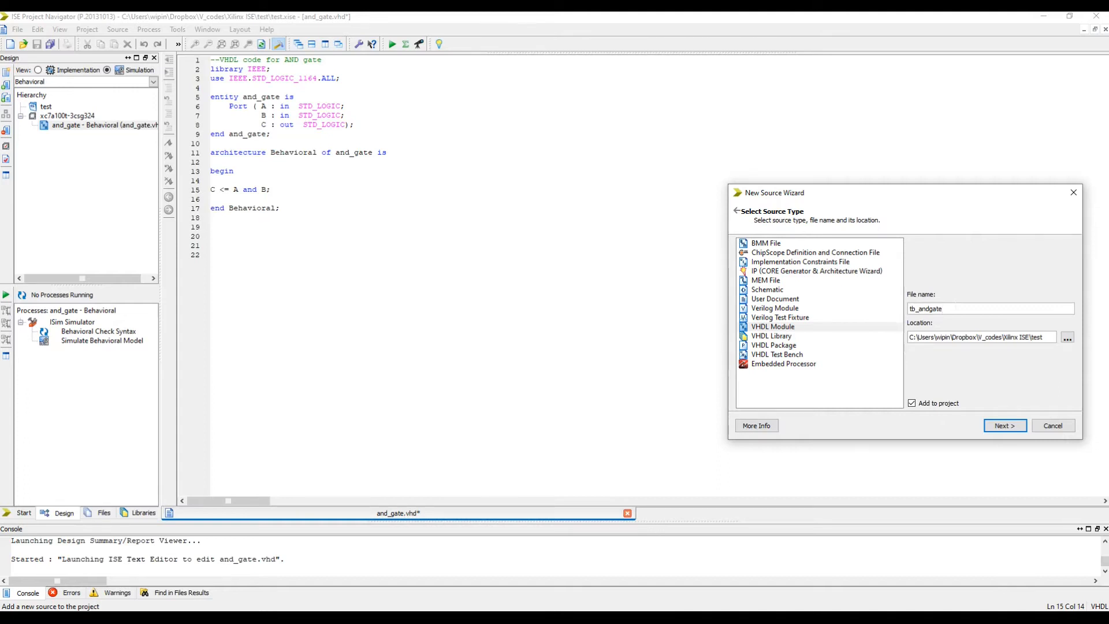
left_click(991, 308)
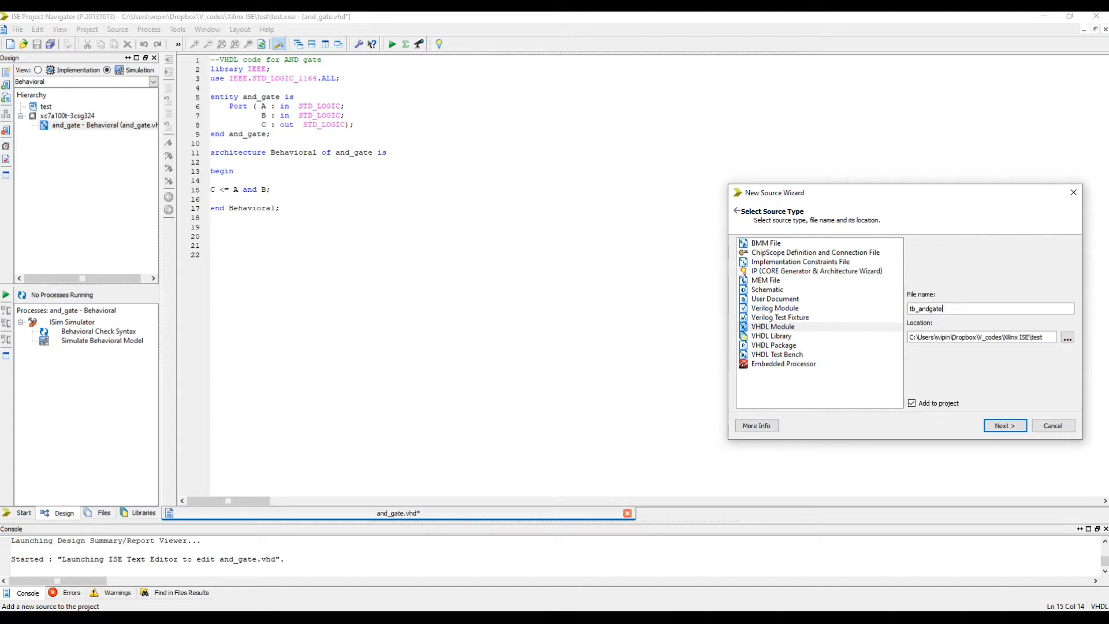
left_click(1004, 425)
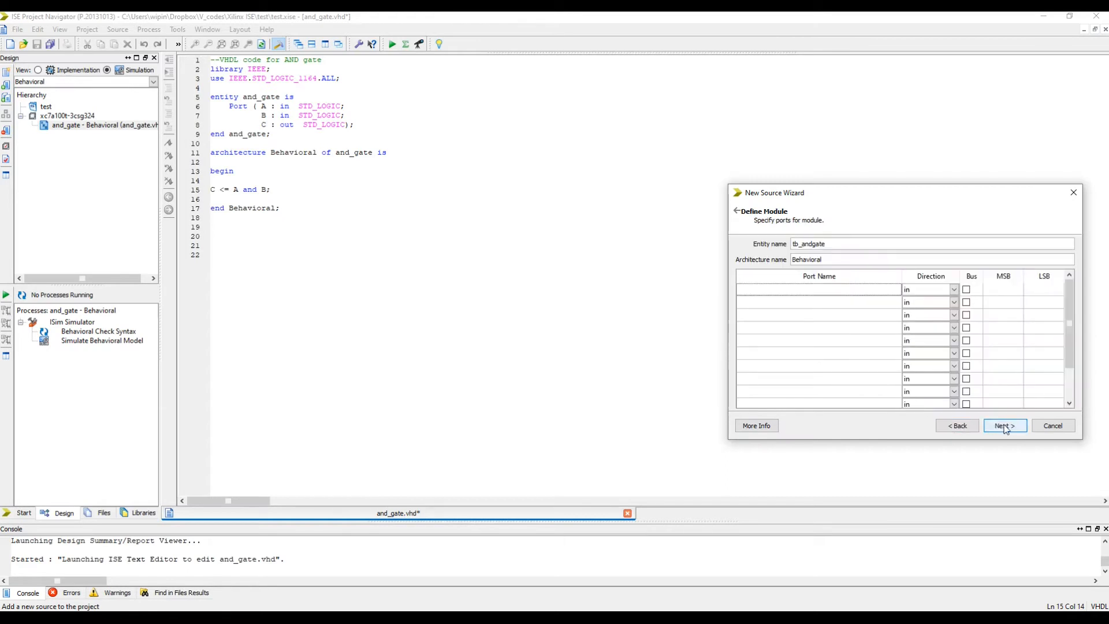
Step: Finish the wizard, select and_gate's A, B, C port lines, then return to tb_andgate.vhd
left_click(1004, 425)
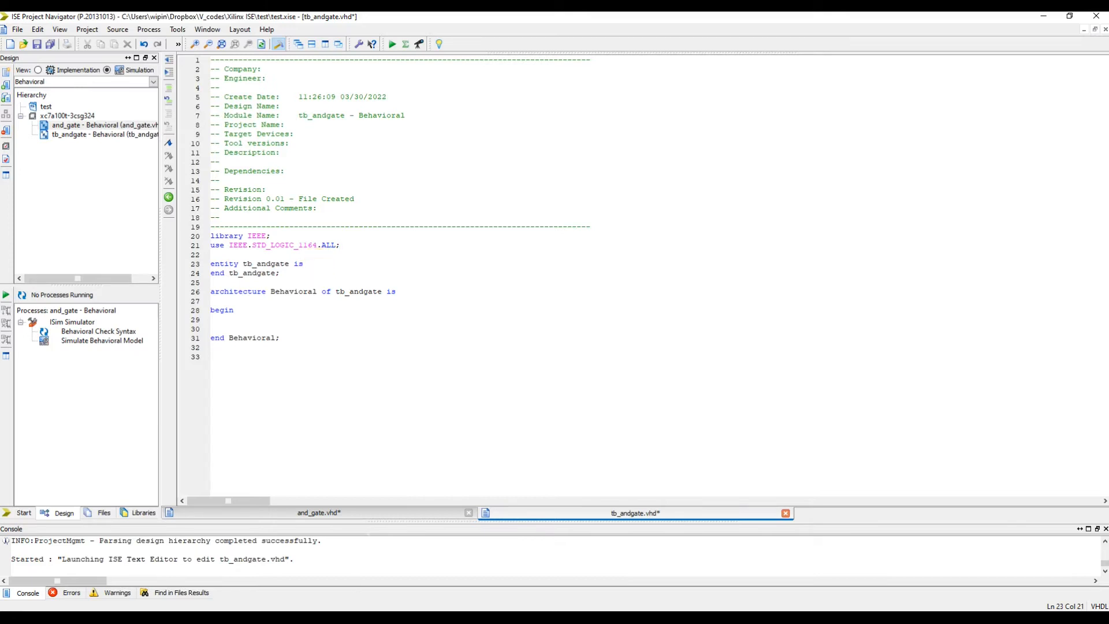
left_click(318, 512)
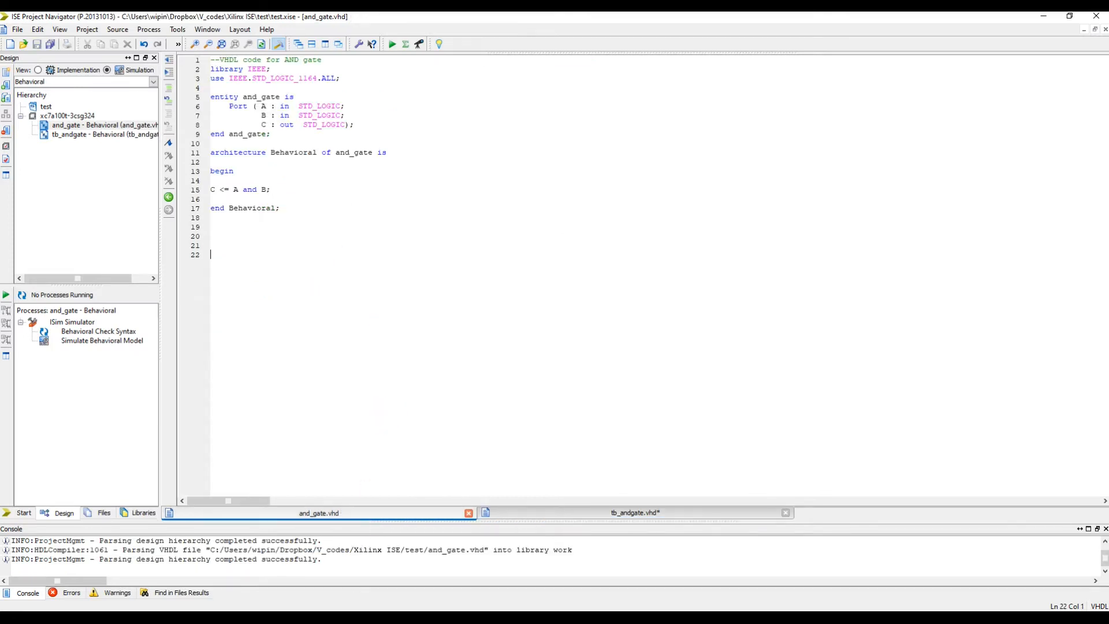
left_click_drag(226, 106, 354, 124)
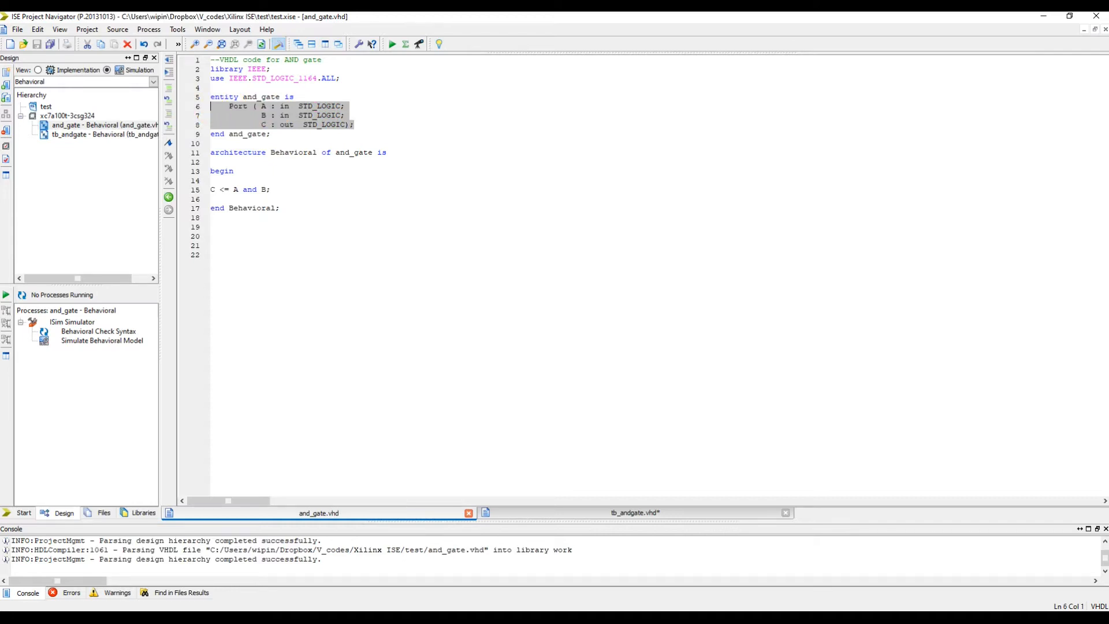
left_click(633, 512)
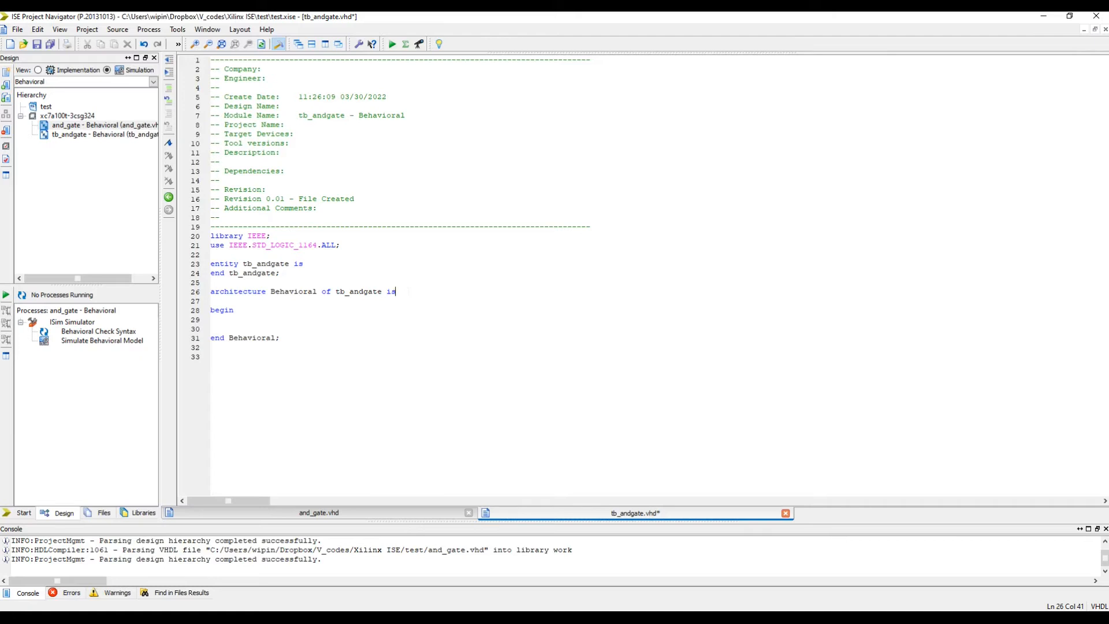
Step: Declare component and_gate with inputs A, B and output C in tb_andgate
left_click(317, 513)
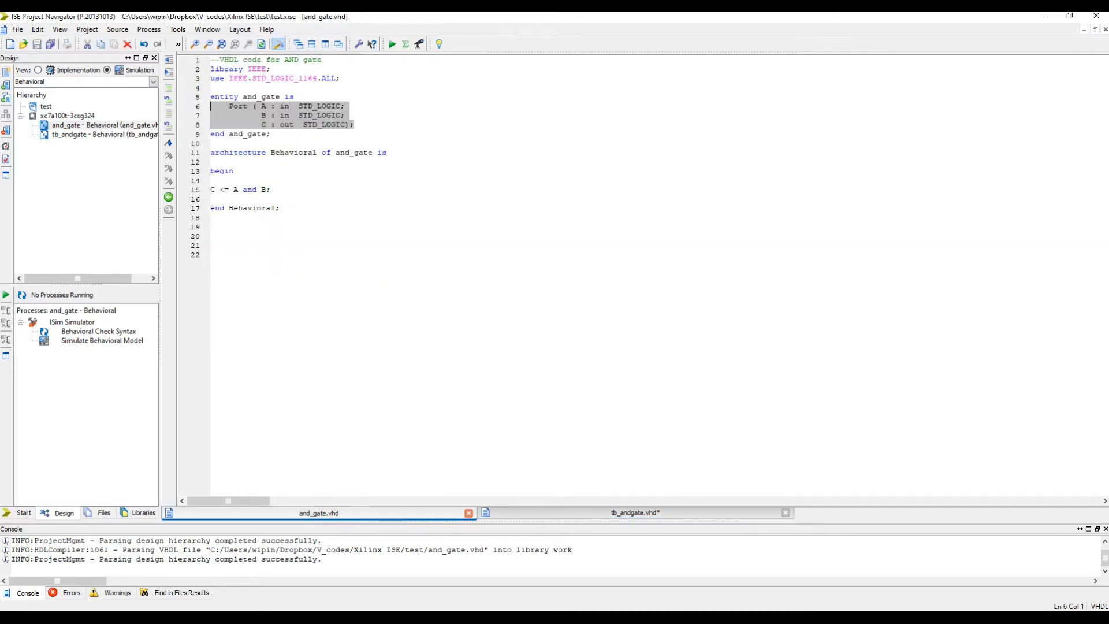
left_click(264, 125)
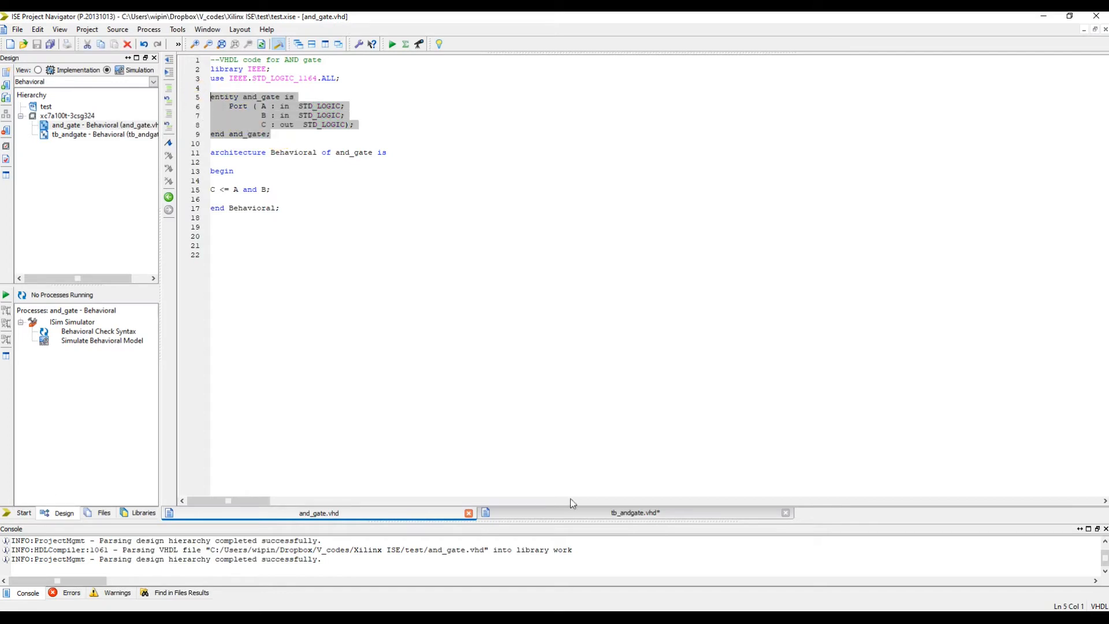
left_click(633, 512)
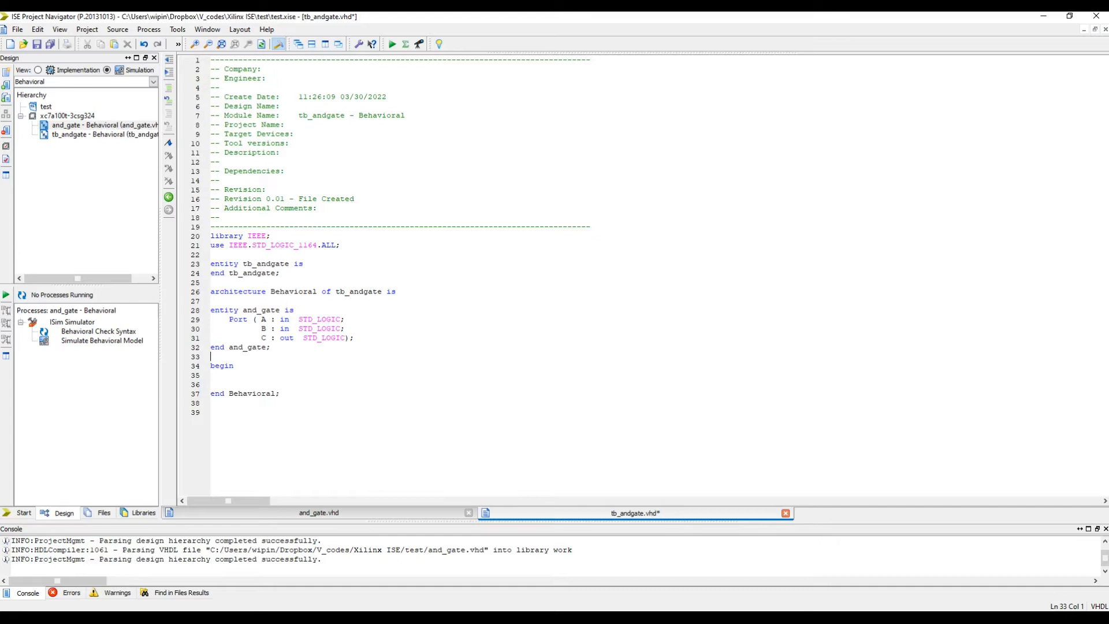
double_click(224, 309)
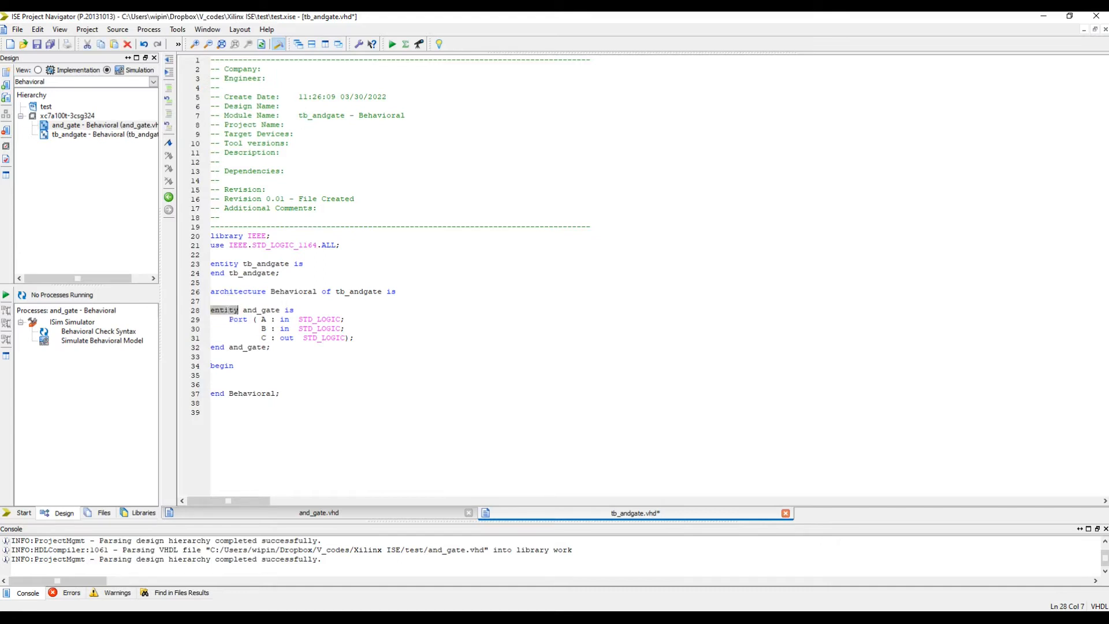
type("compone")
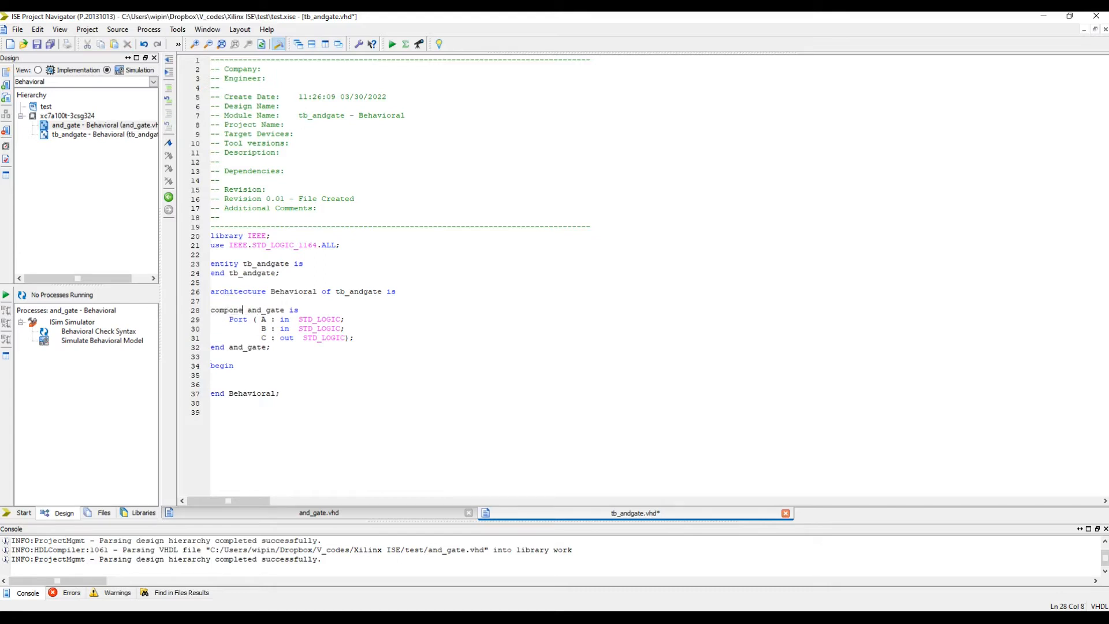
type("nt")
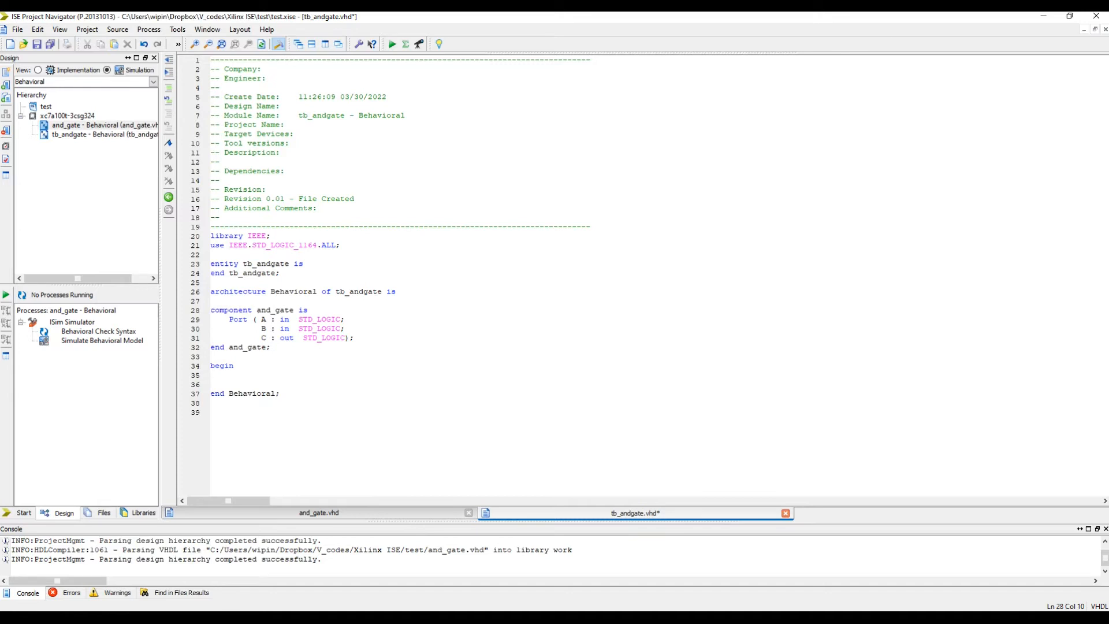
double_click(247, 348)
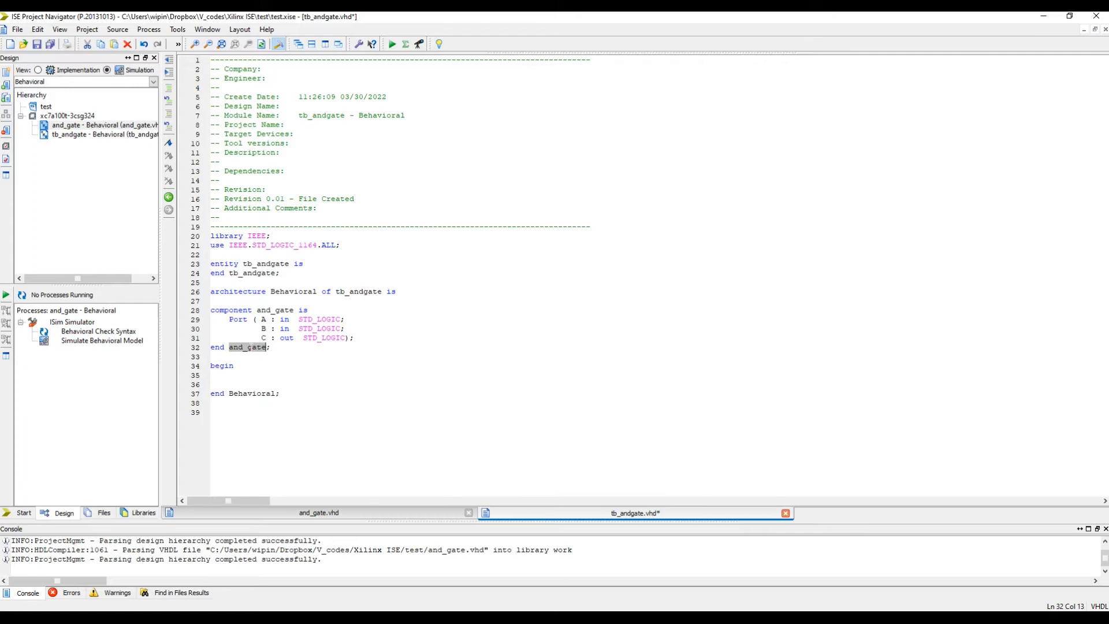
type("componen")
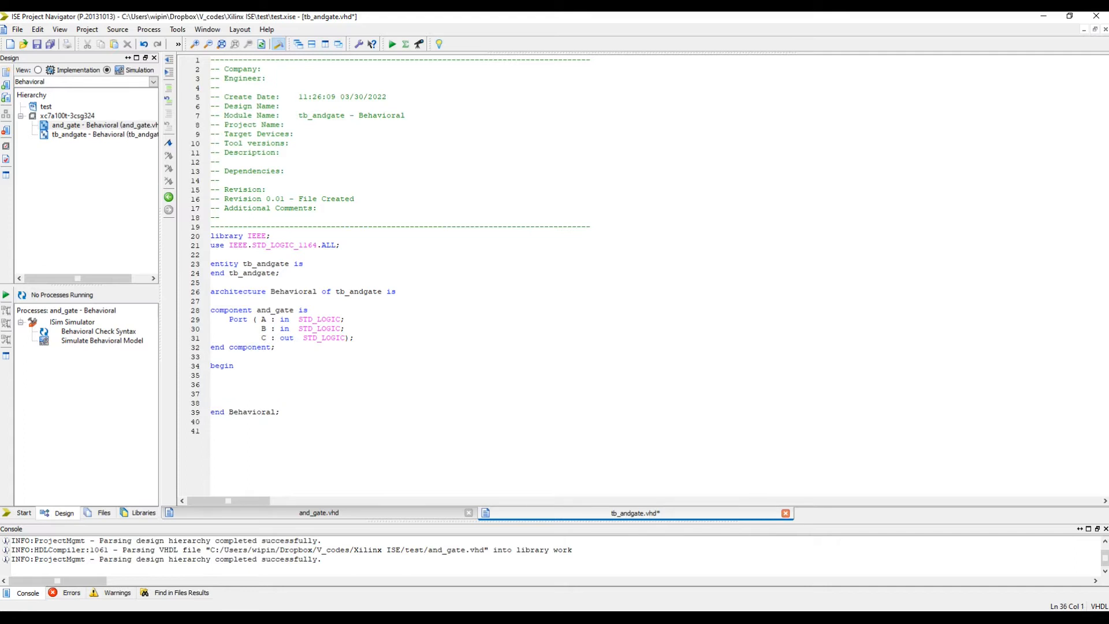
Step: Write an 'Instantiate the unit under test' comment on the line after begin
left_click(211, 384)
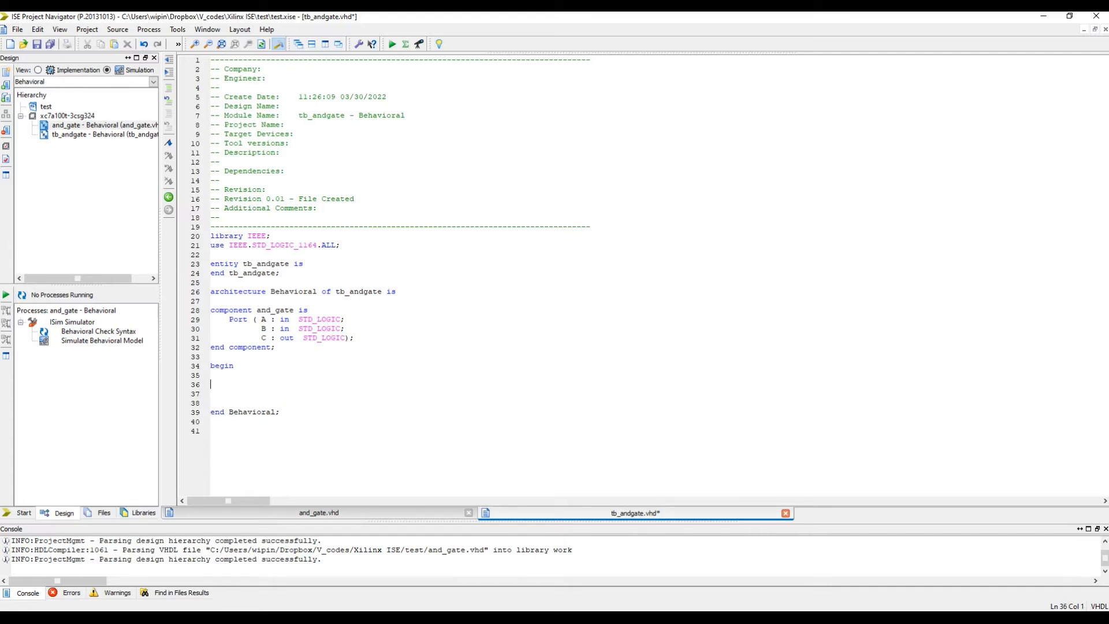
type("//In")
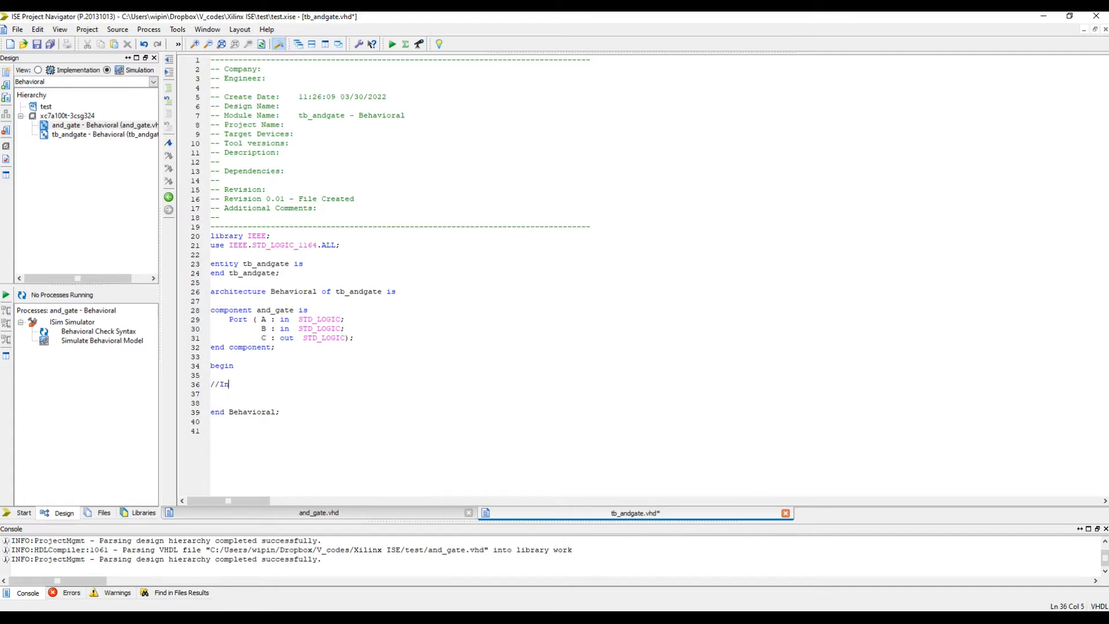
key("Backspace")
type("--")
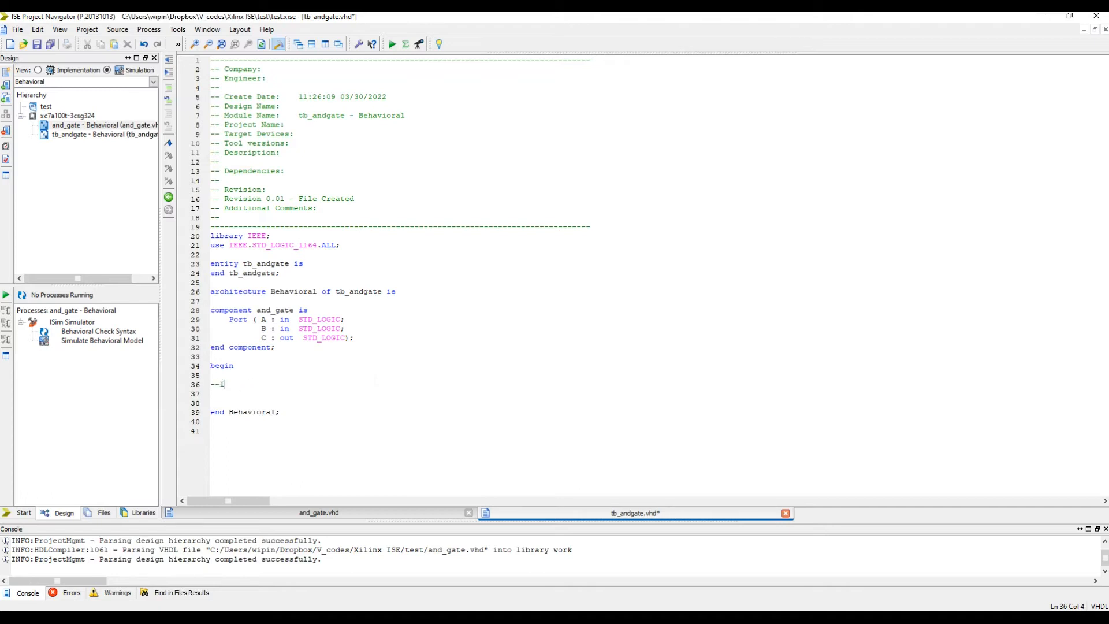
type("Instantiate")
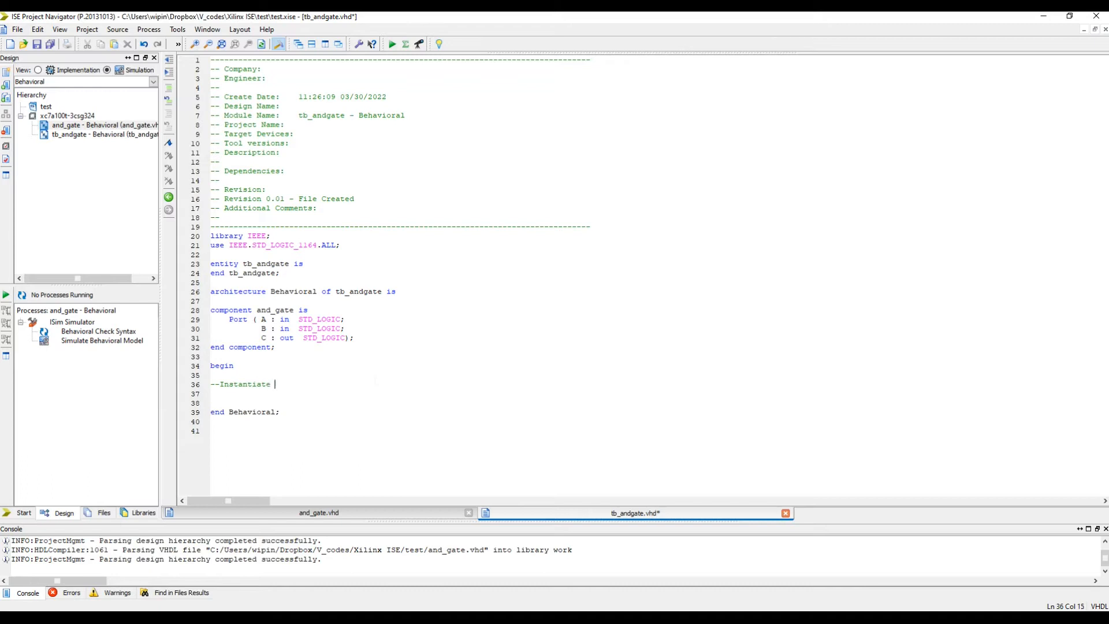
type("the unit under test")
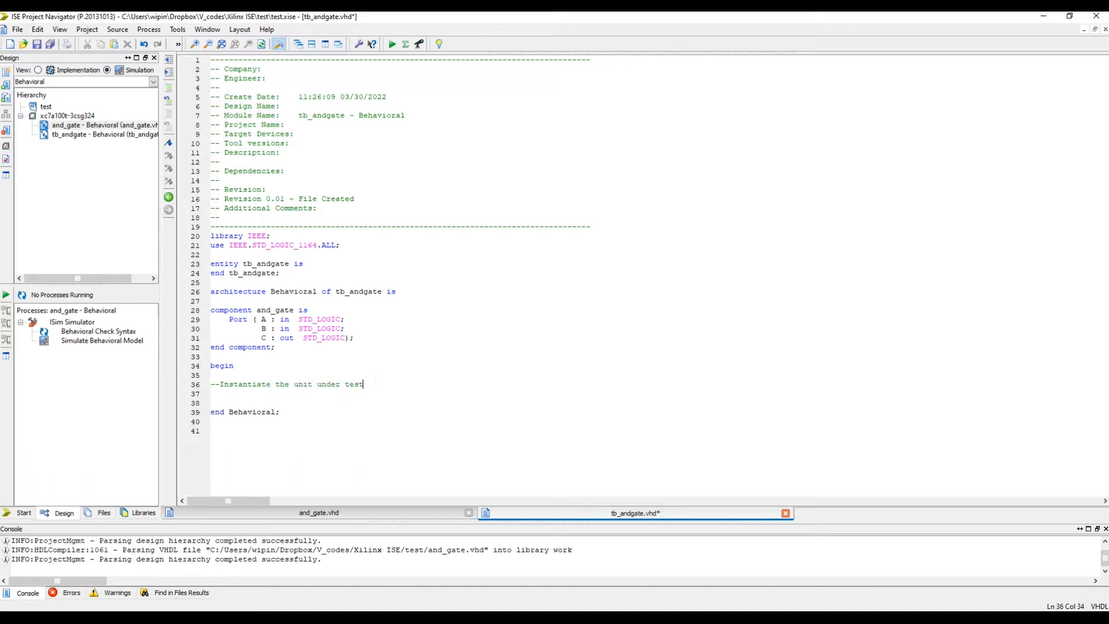
type("(the module we want to test")
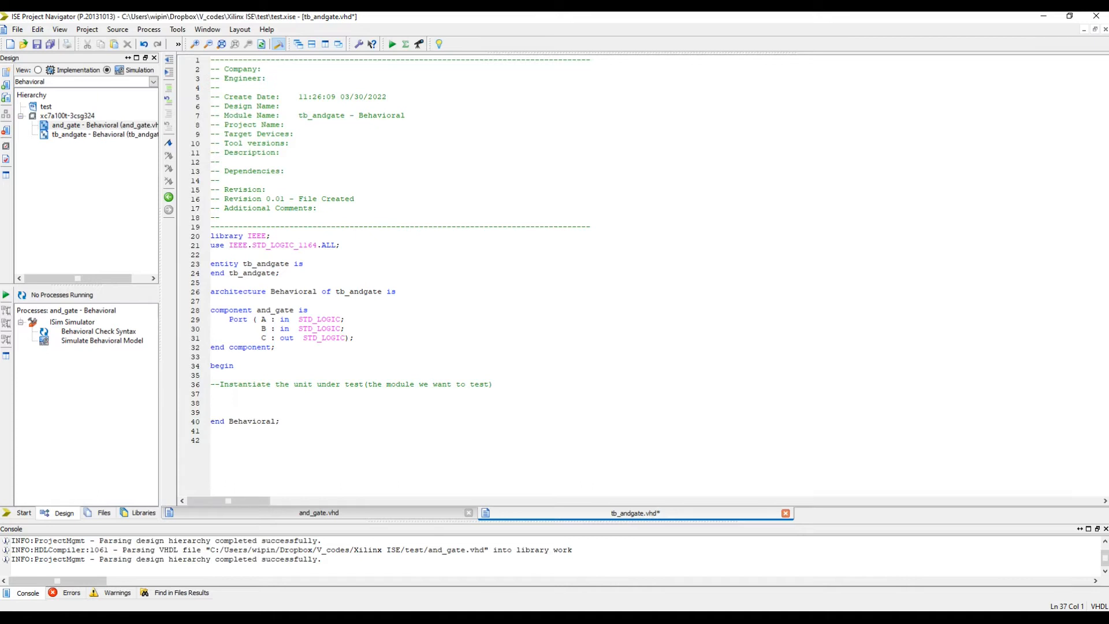
Step: Instantiate and_gate as ANDGATE with port map A => A, B => B, C => C
type("UU")
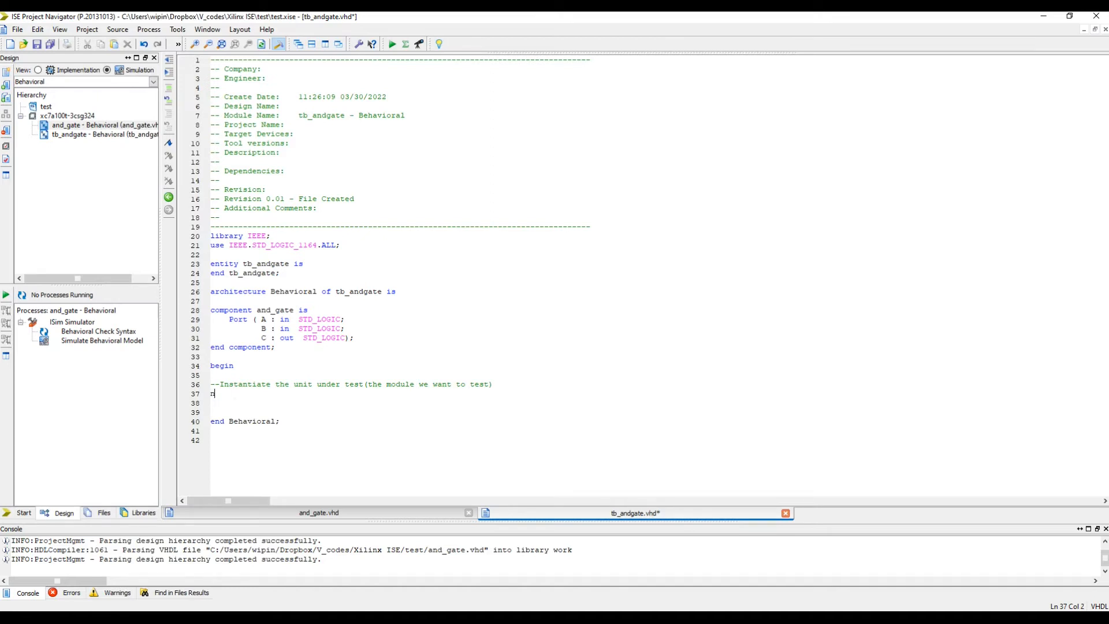
type("nd")
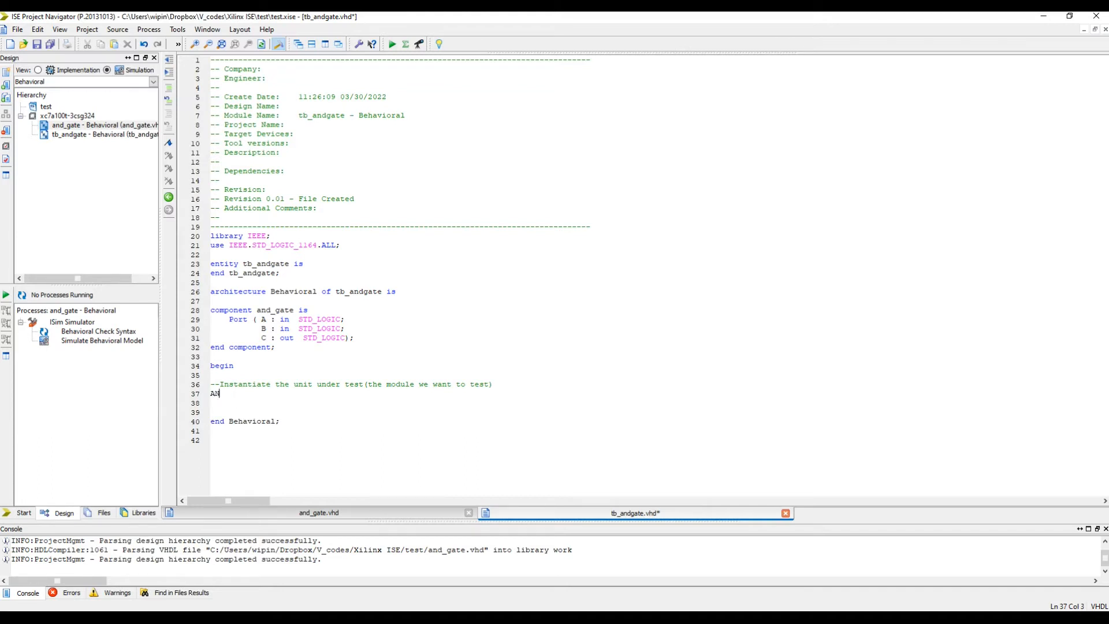
type("DGATE")
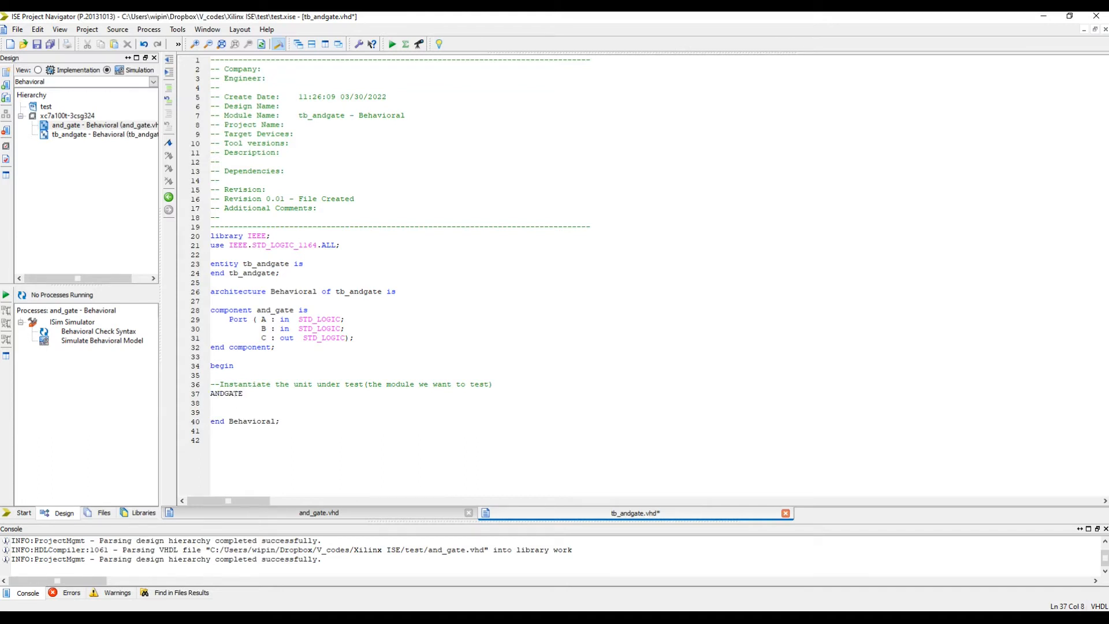
type(":")
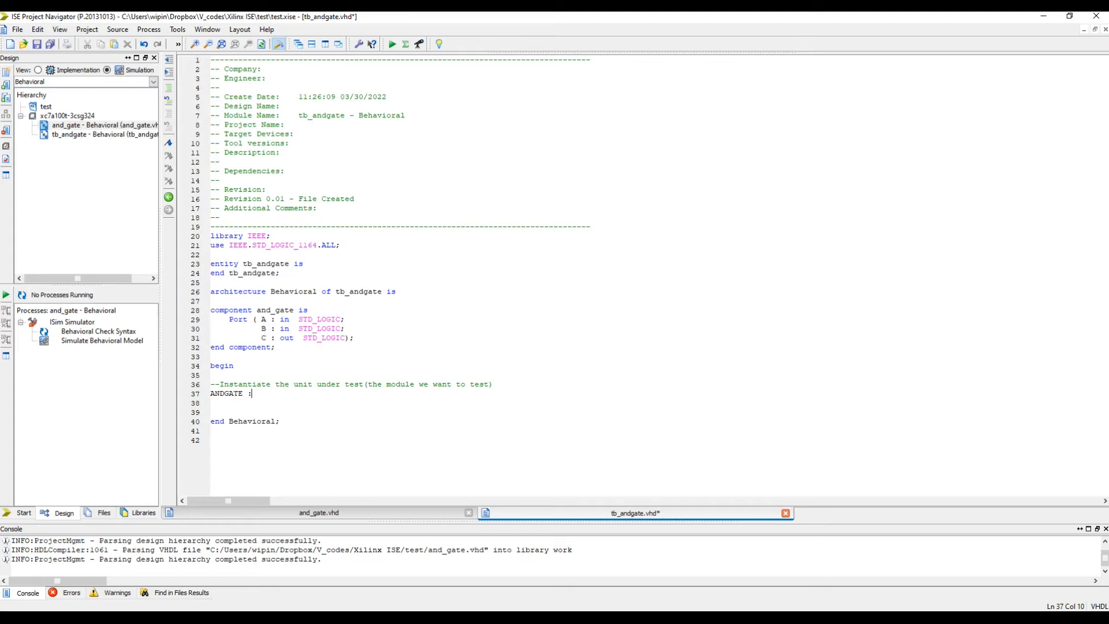
double_click(275, 309)
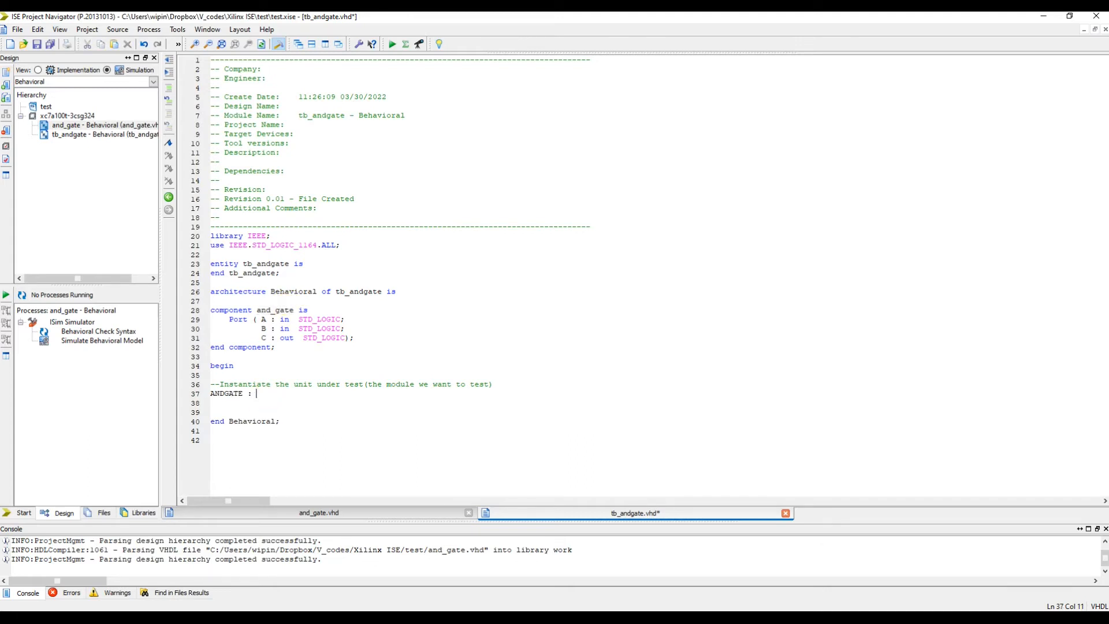
type("and_gate")
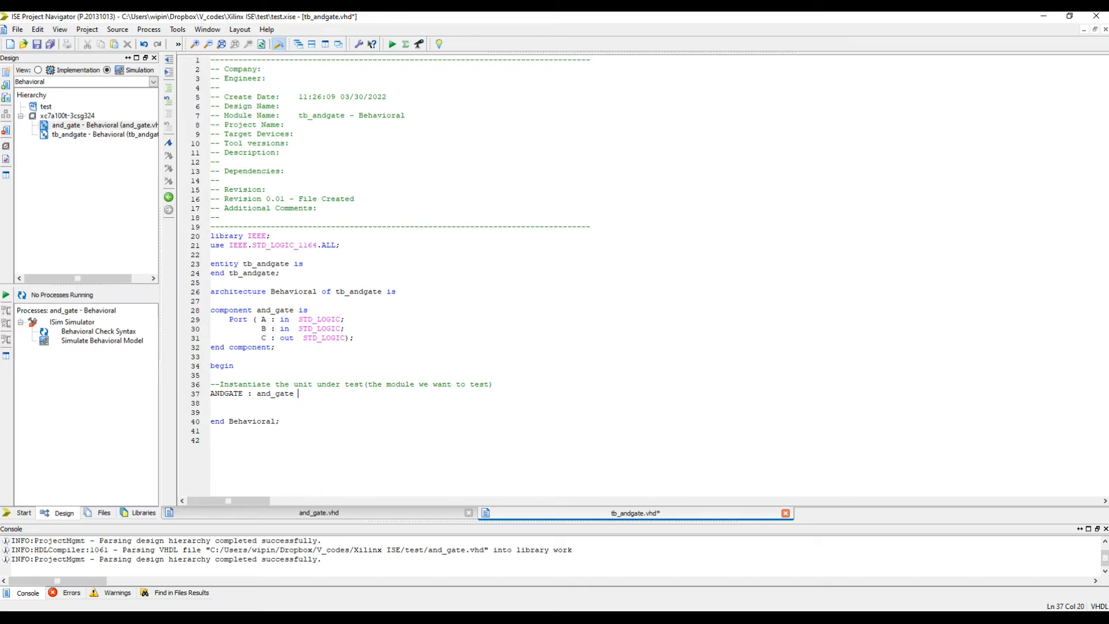
type("port")
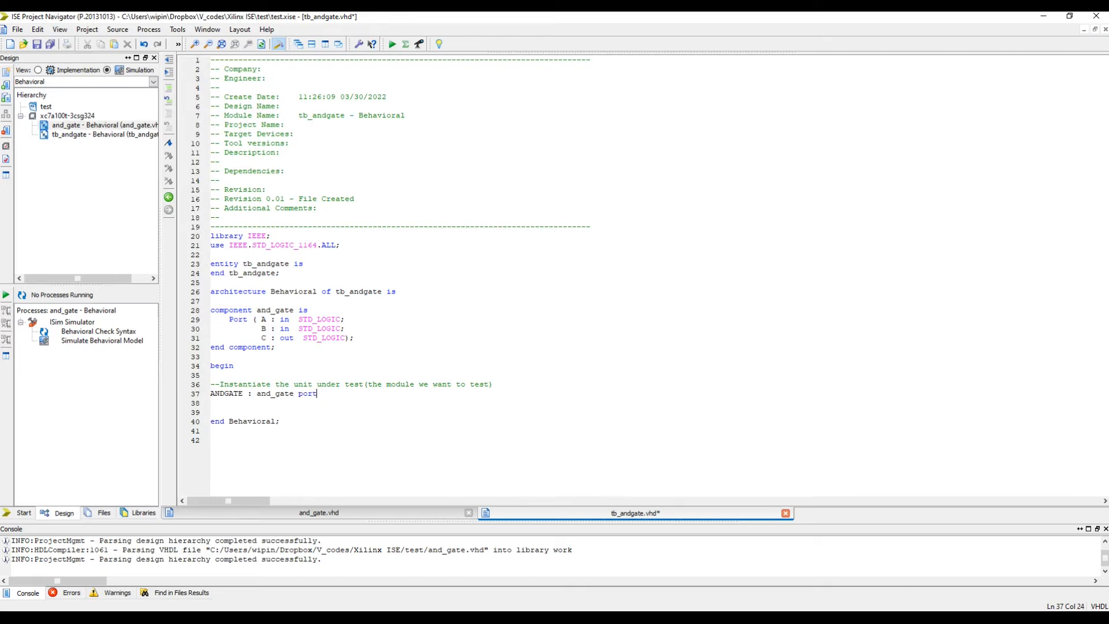
type("map")
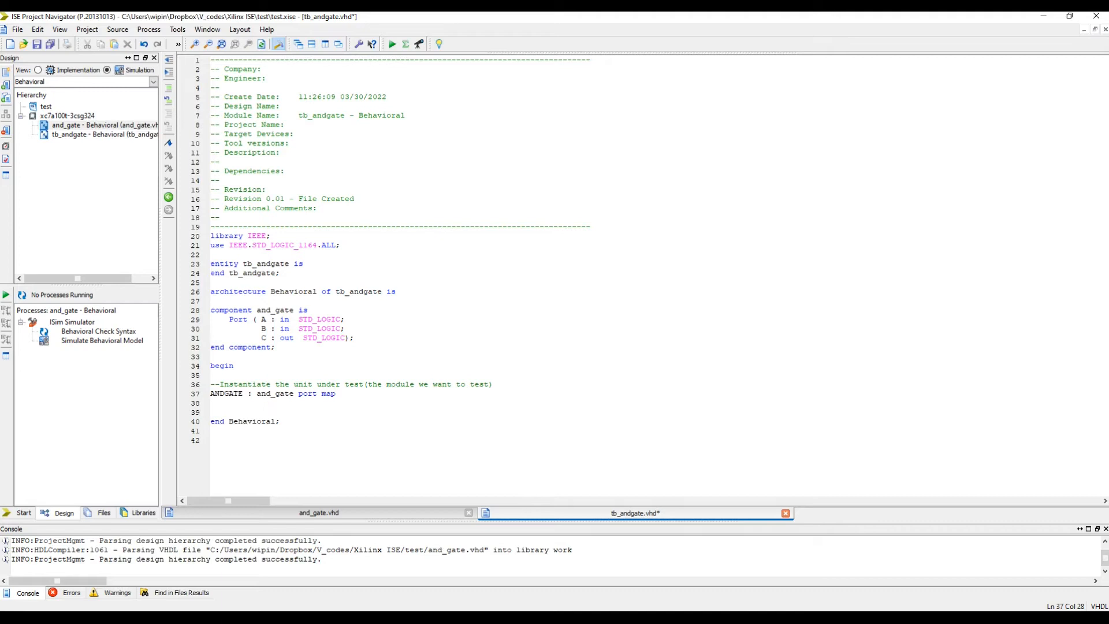
type("()")
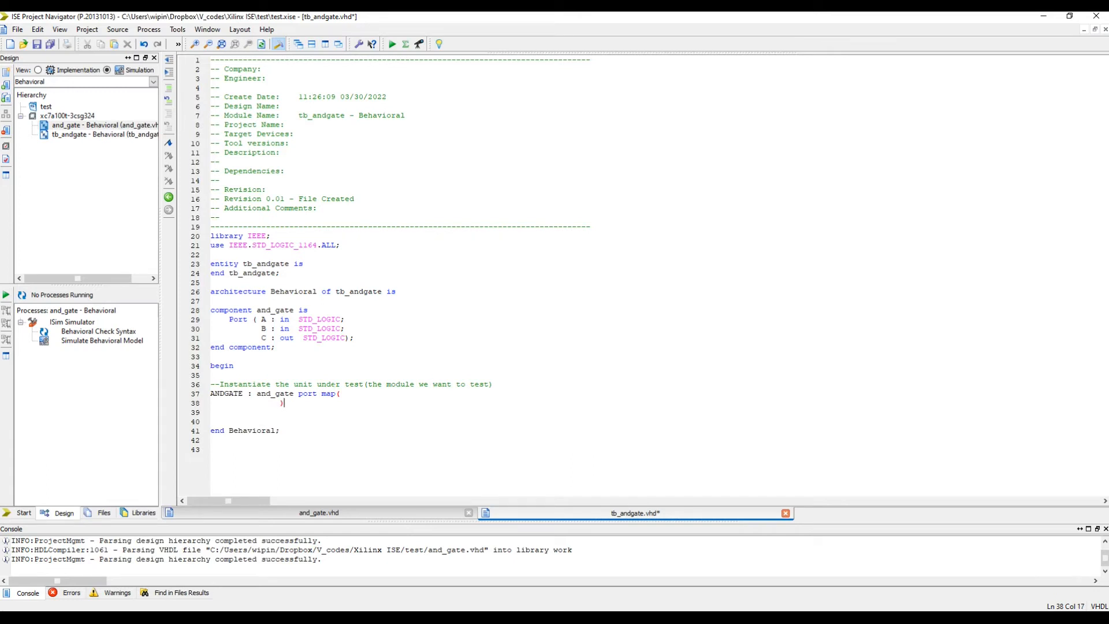
type(";")
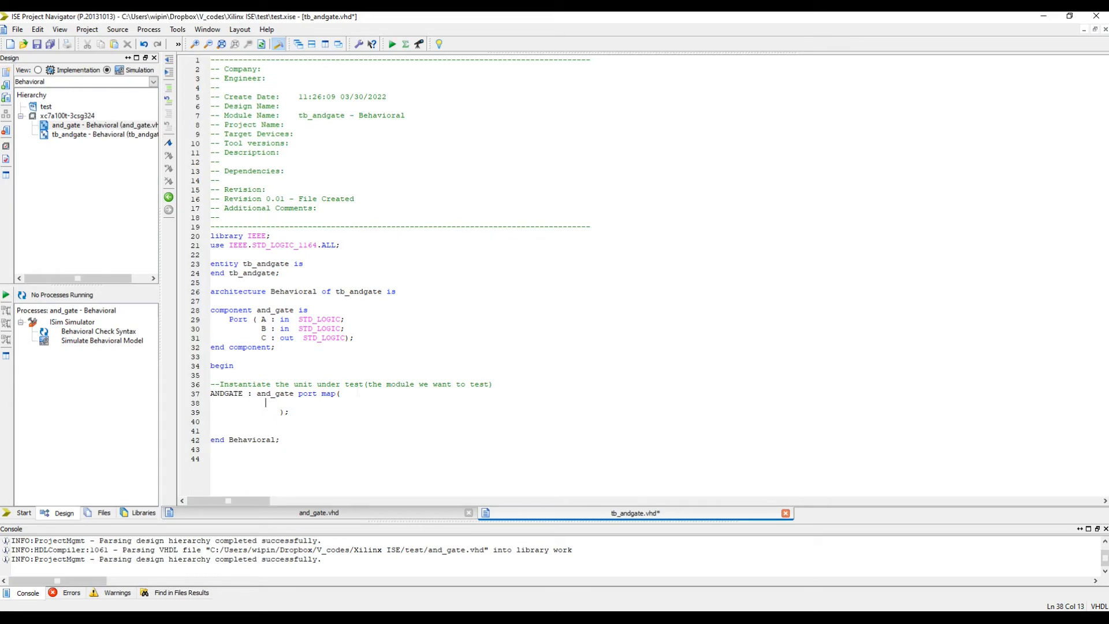
type("A => A,")
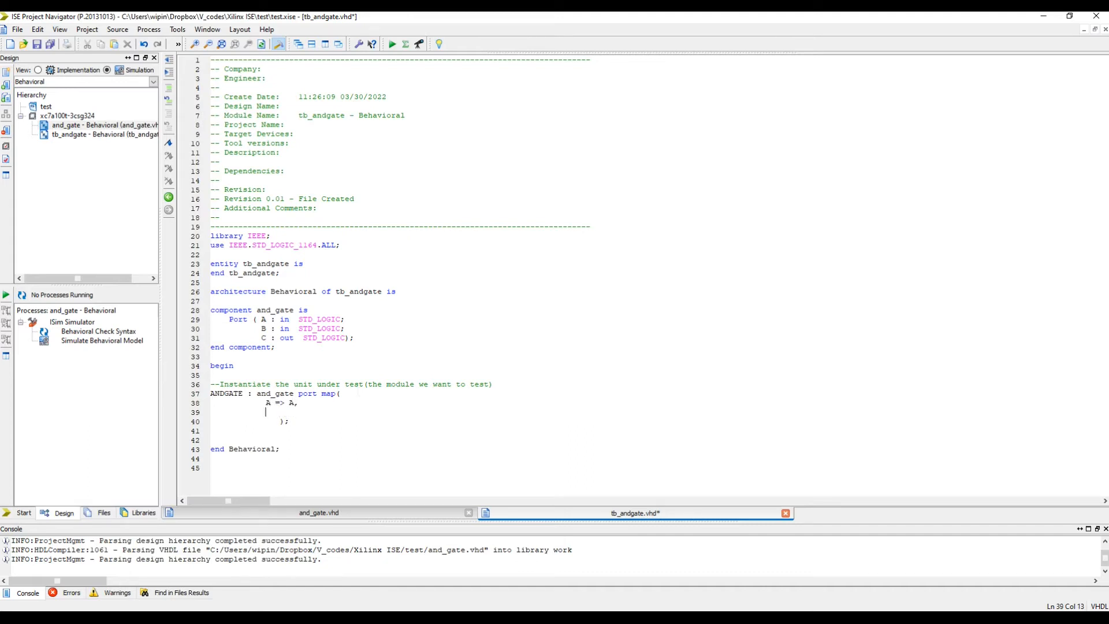
type("B => B,")
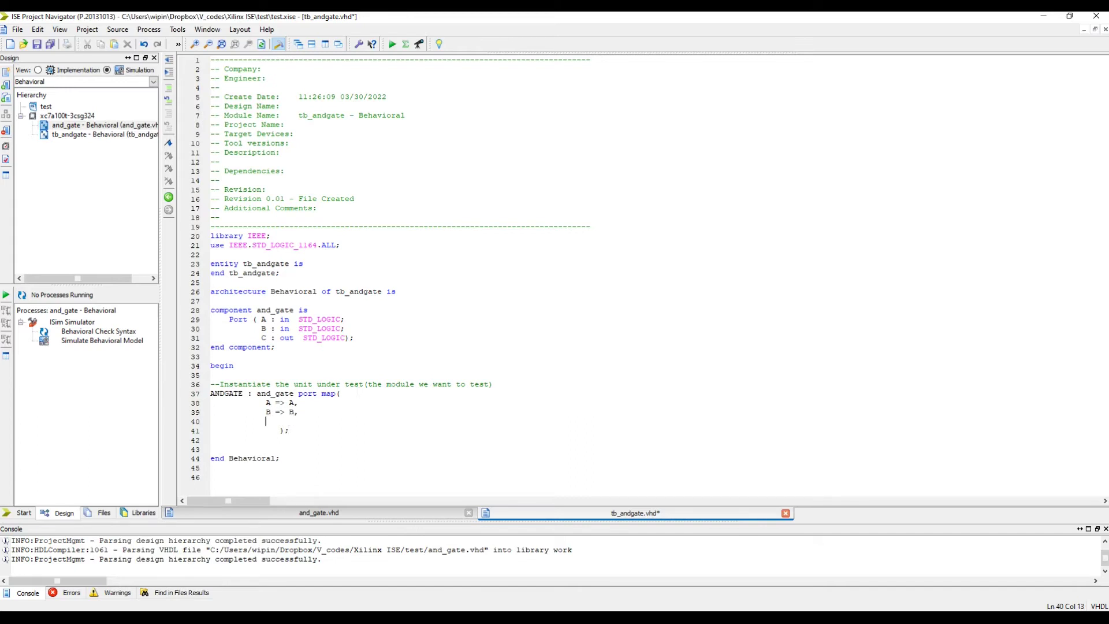
type("C =>")
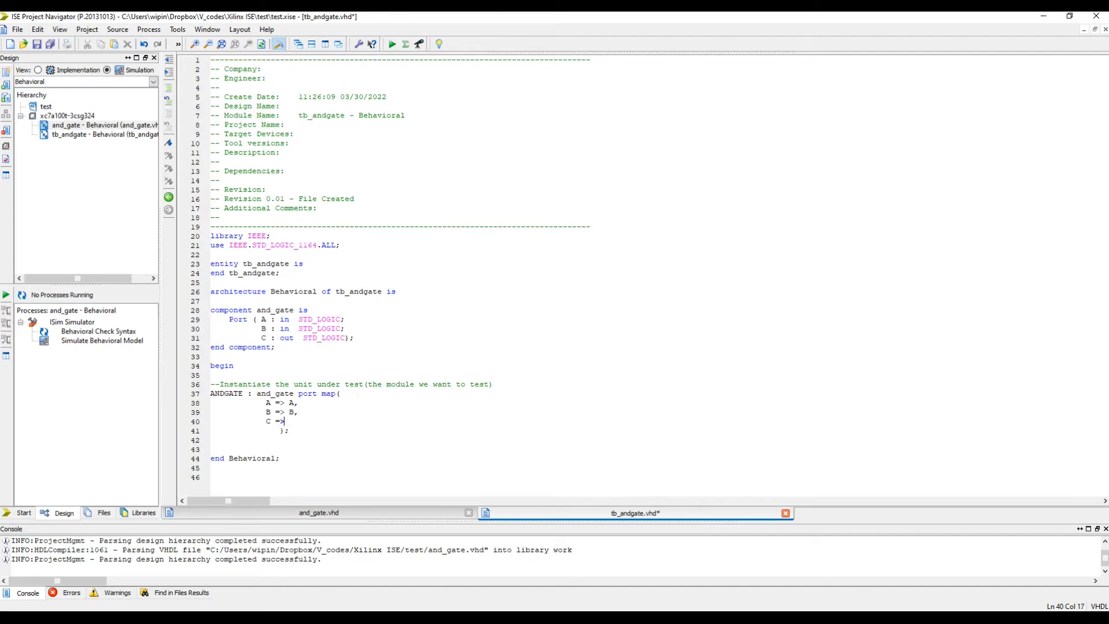
type("C);")
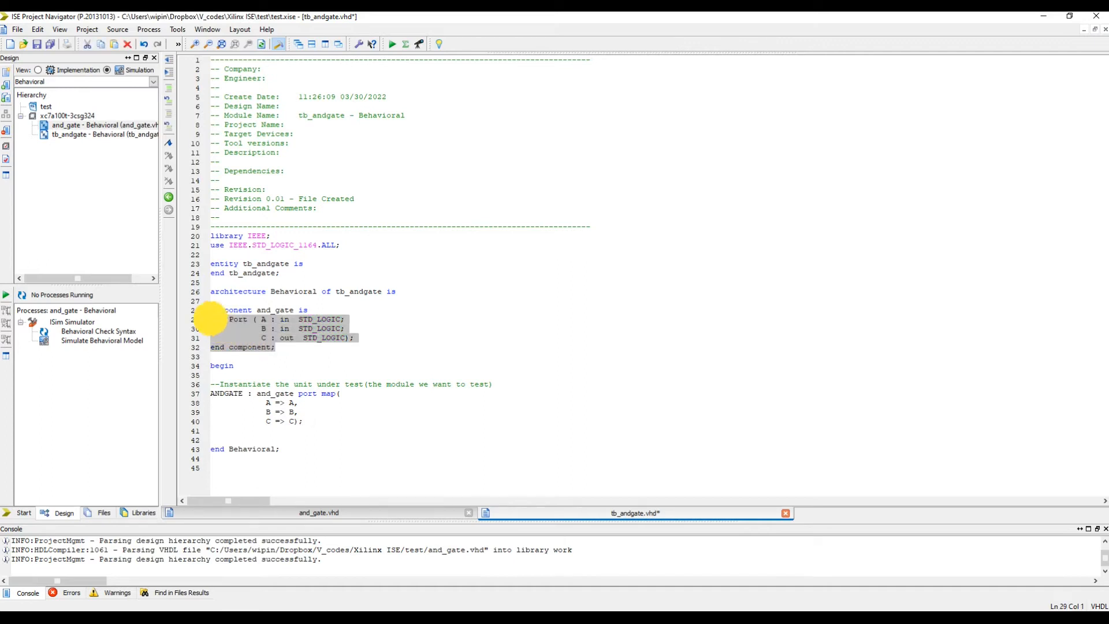
Step: Insert blank lines between end component; and begin in tb_andgate
left_click(260, 337)
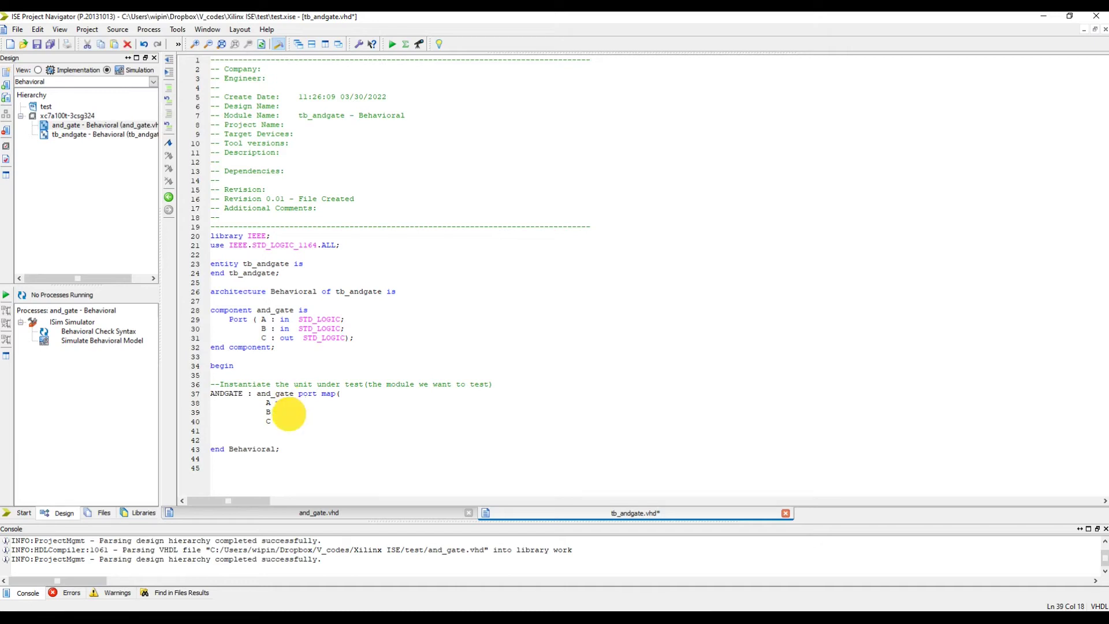
type("=> A,")
left_click(407, 421)
type(" => C);")
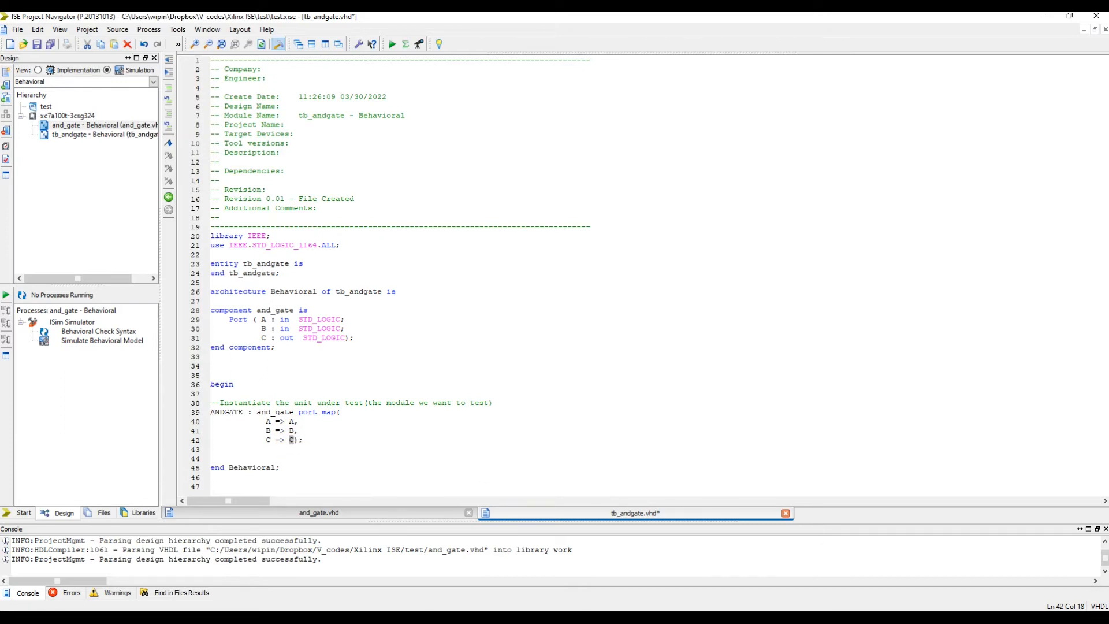
Step: Declare signal A, B, C : std_logic := '0' in the architecture declarations
type("sig")
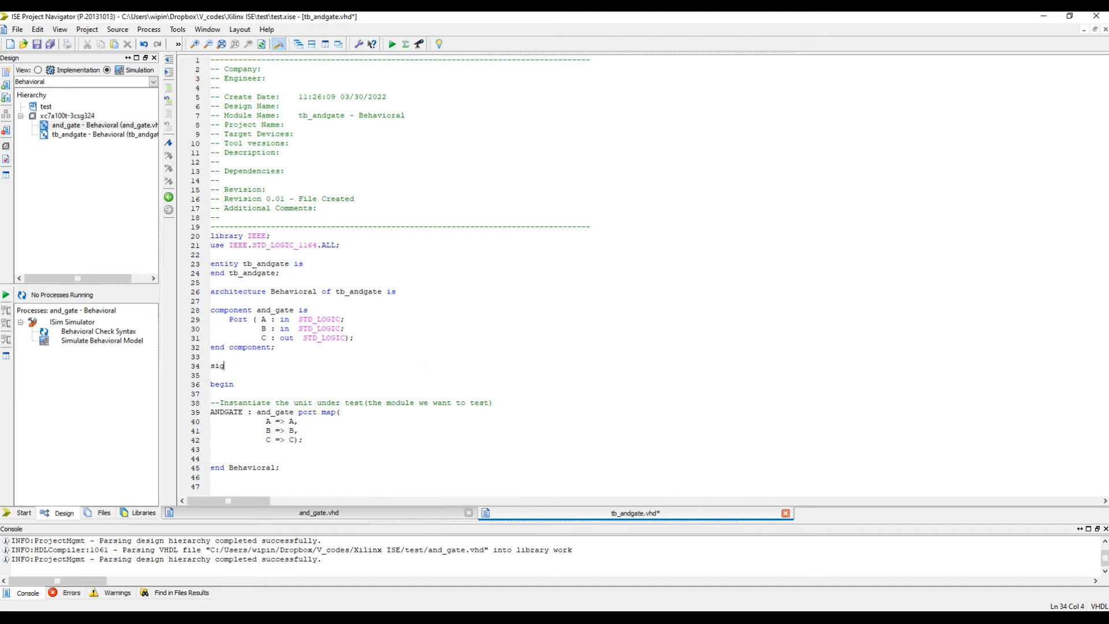
type("nal A,")
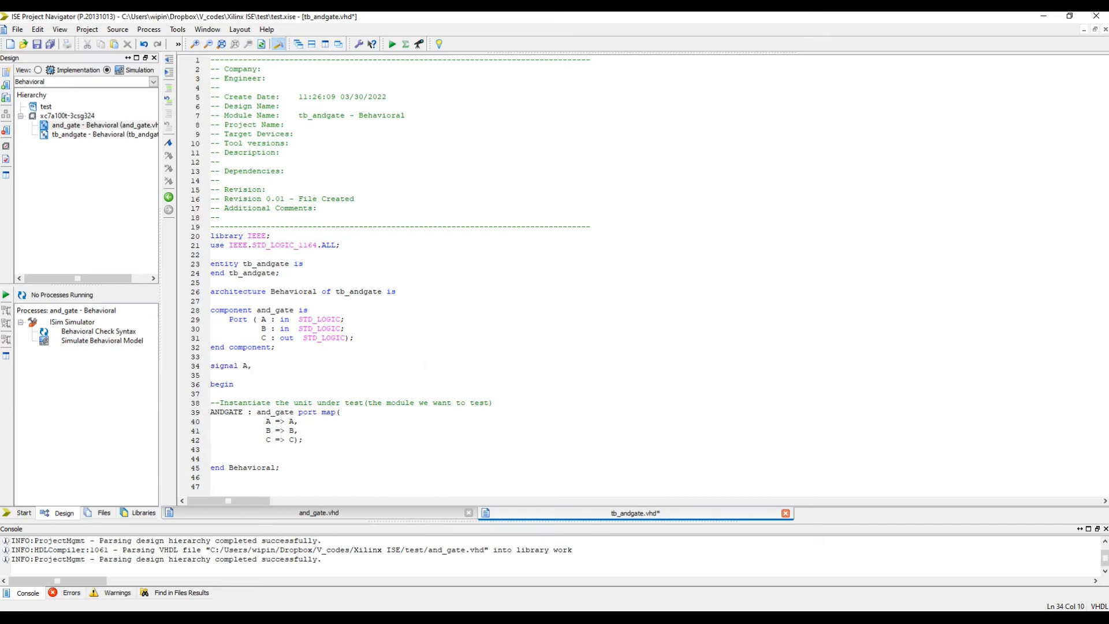
type("B,C :")
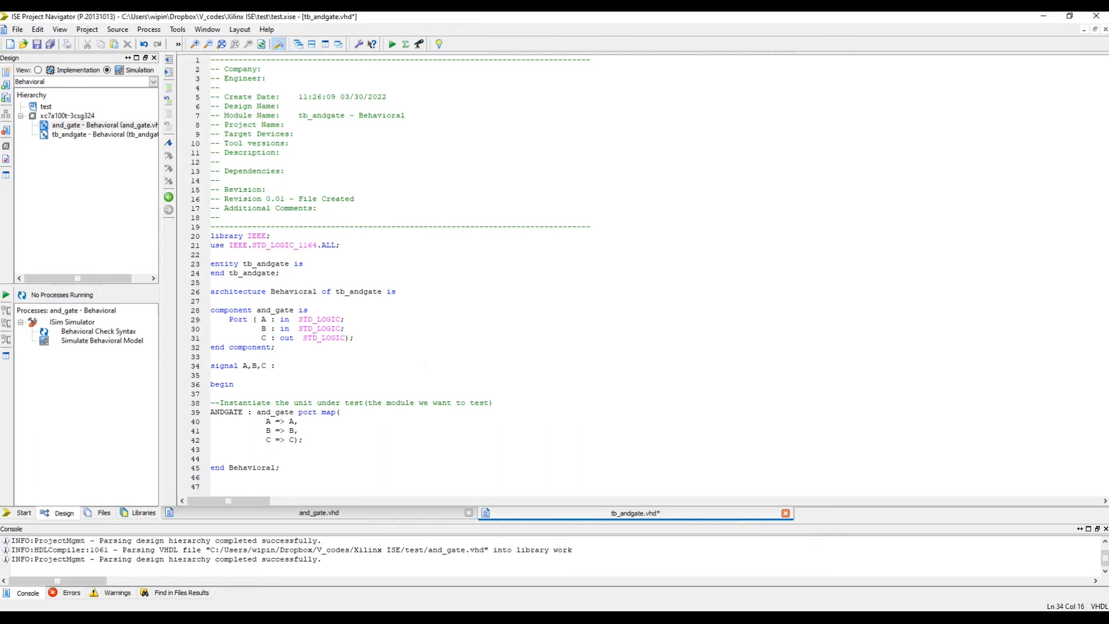
type("std")
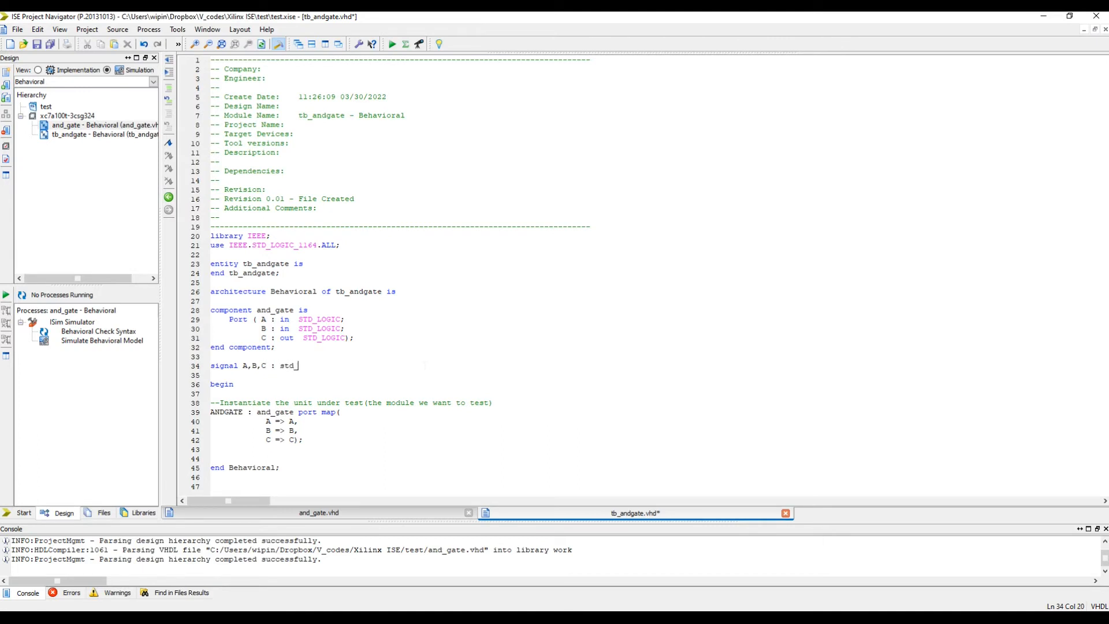
type("_logic := '0")
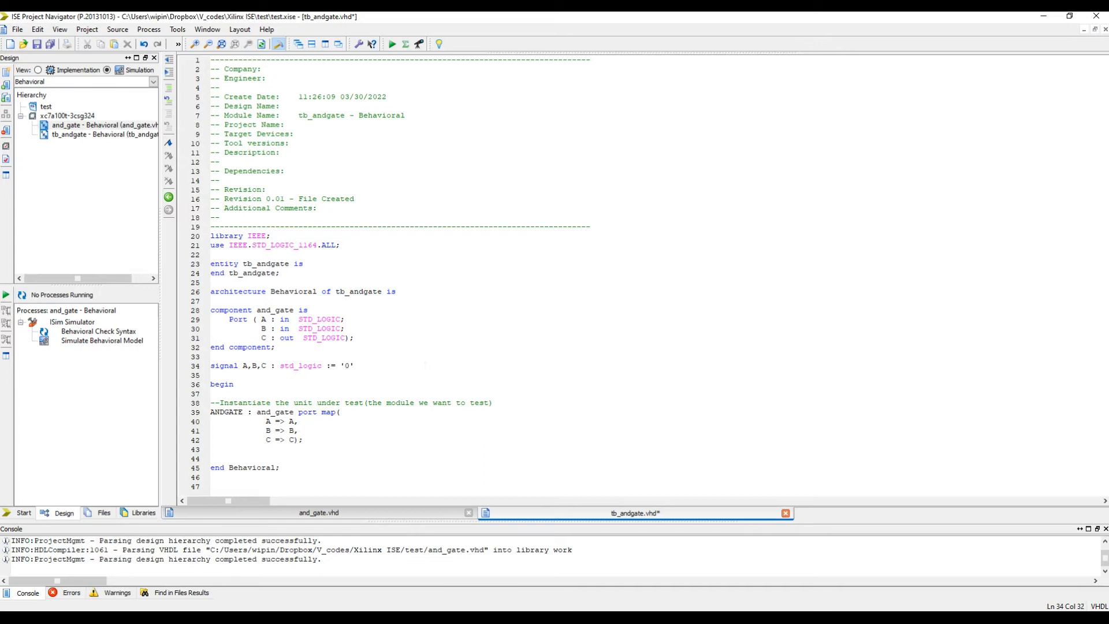
type(";")
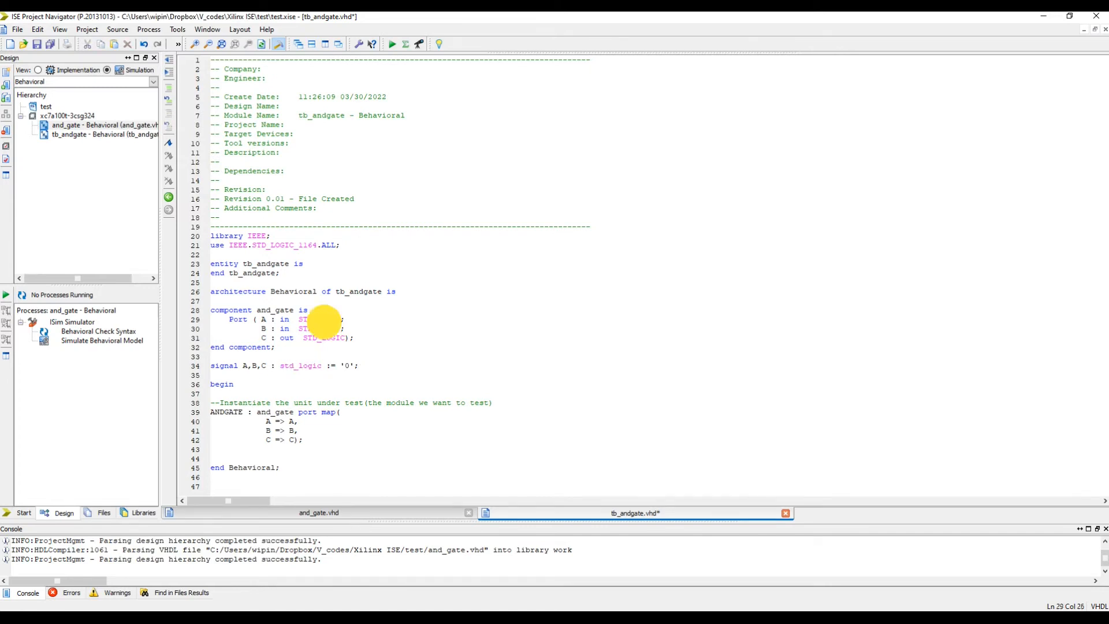
double_click(317, 319)
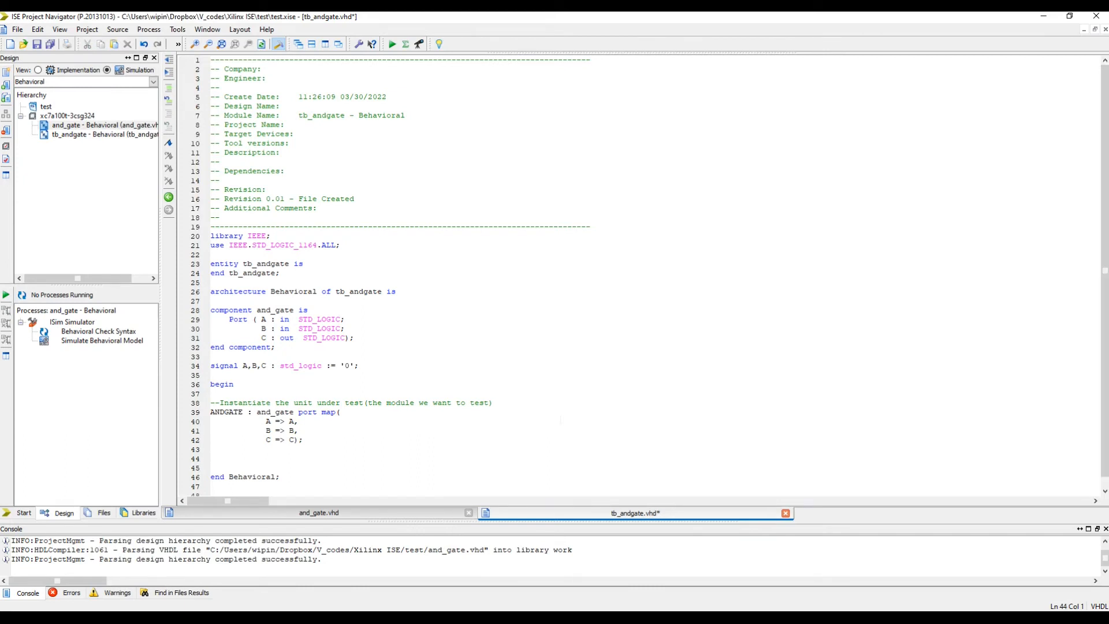
left_click(211, 458)
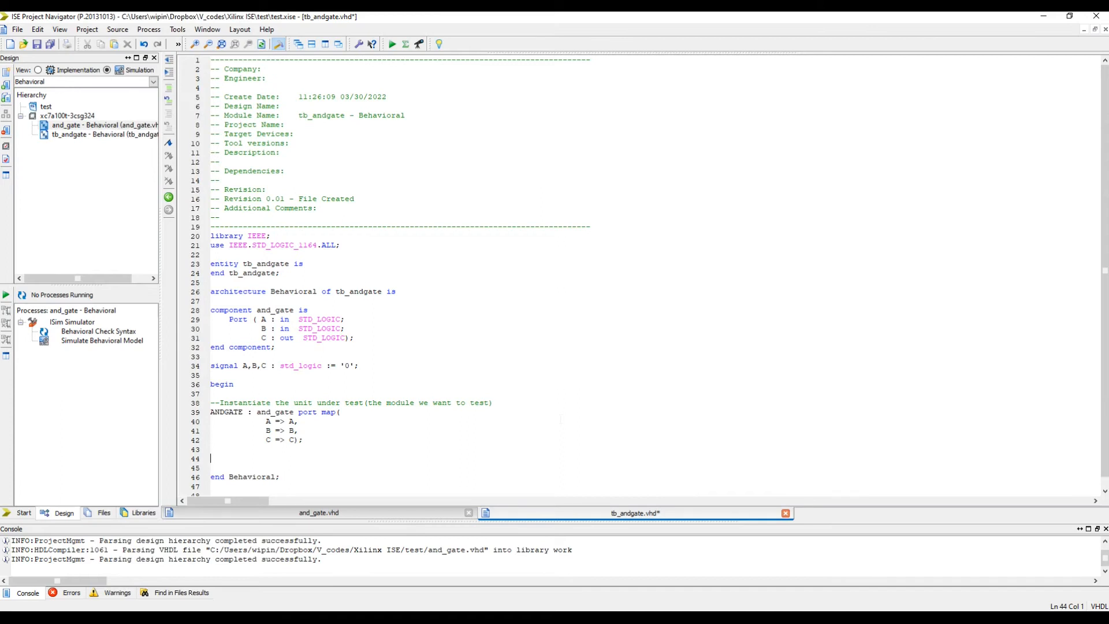
Step: Add 'Stimulus_process: process' with begin and end process; after the port map
type("S")
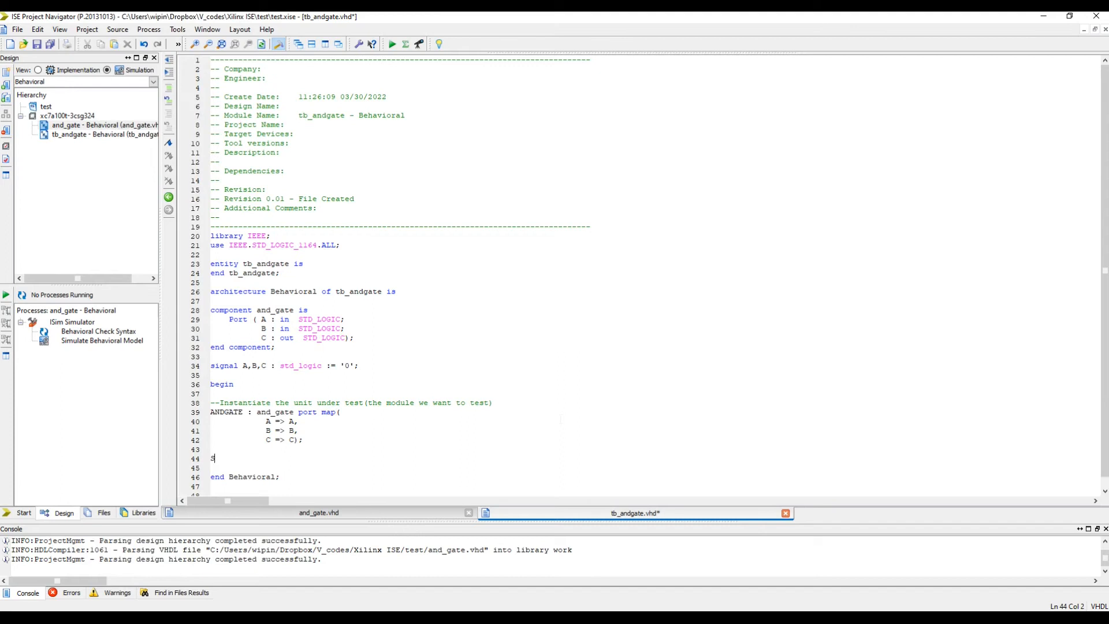
type("timulus_proce")
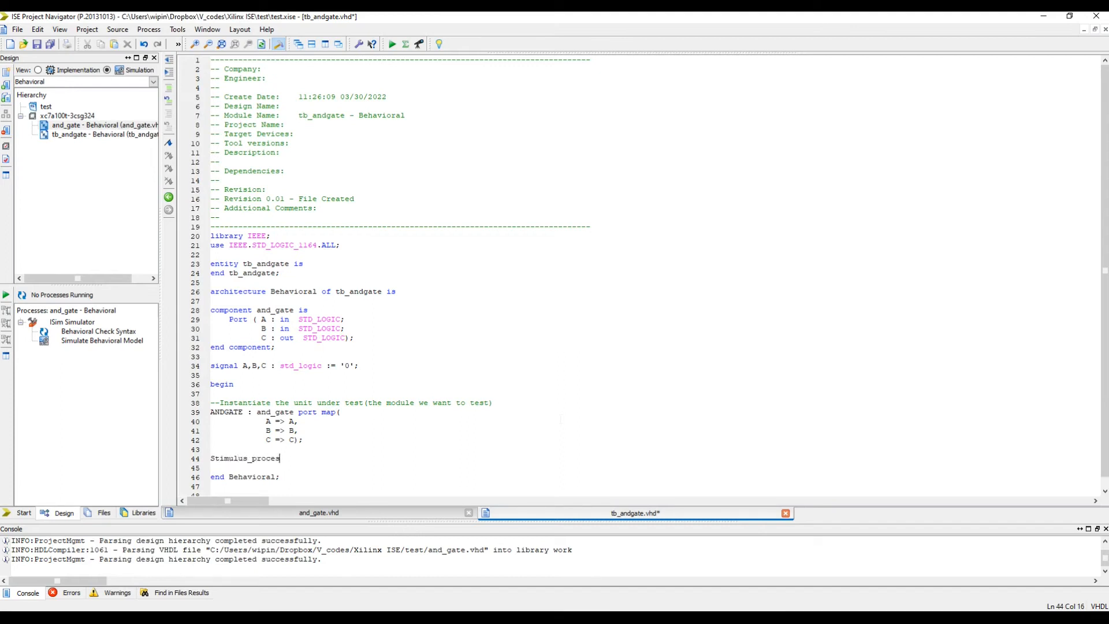
type("s:")
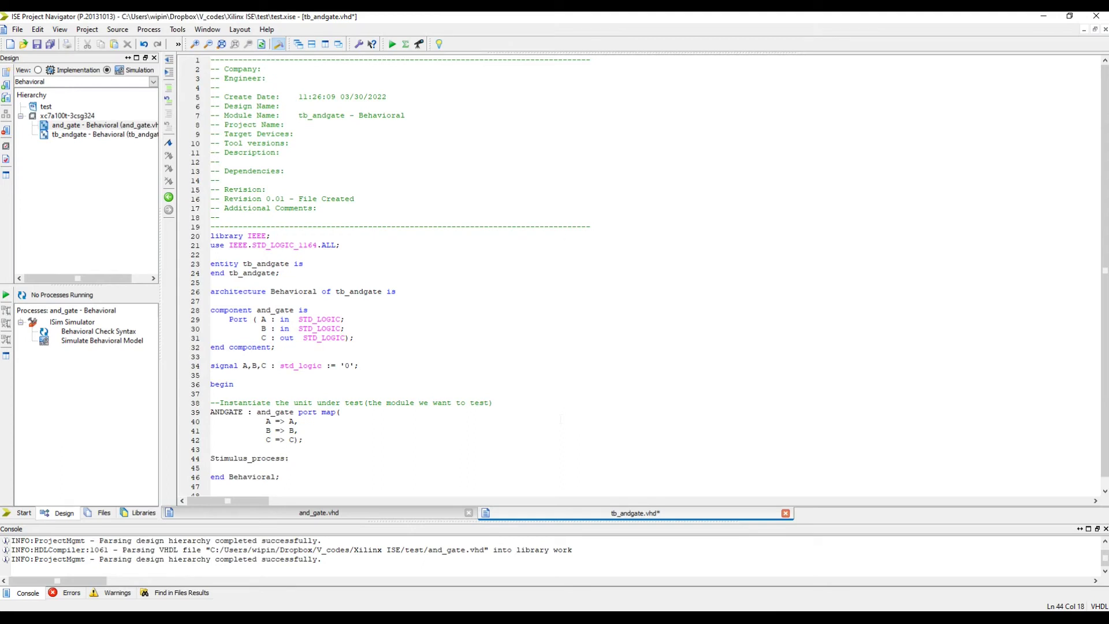
type("process")
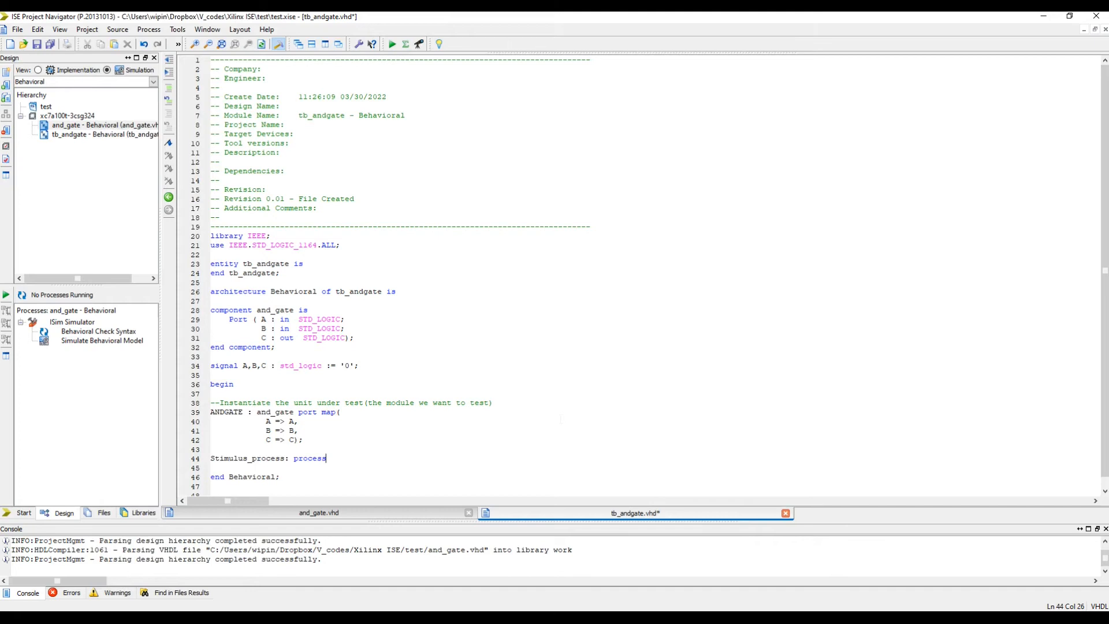
type("begin")
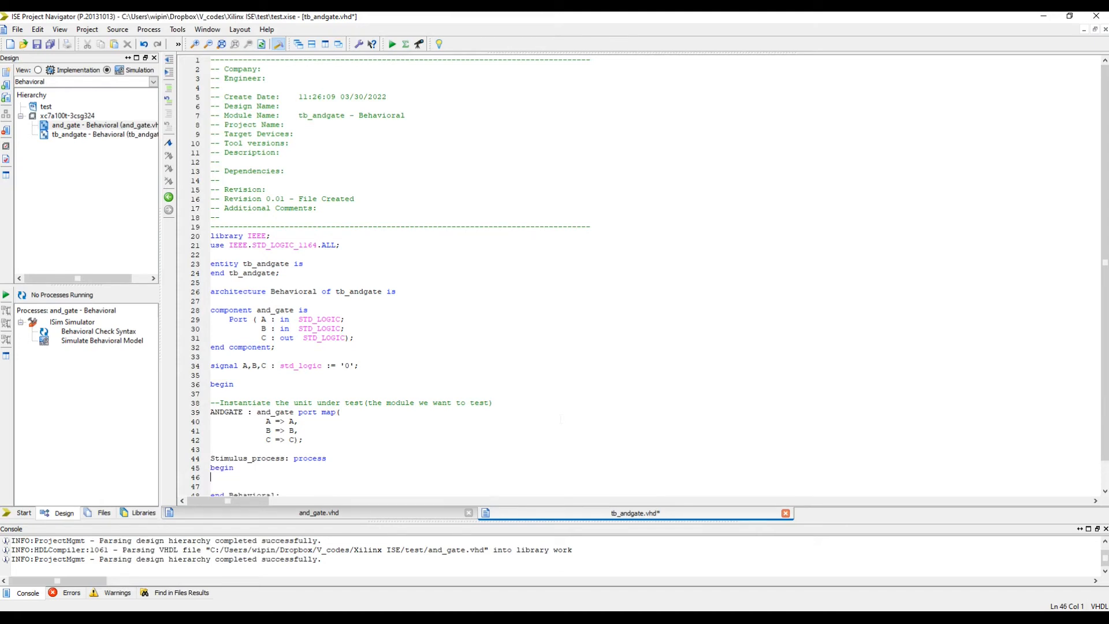
type("end process;")
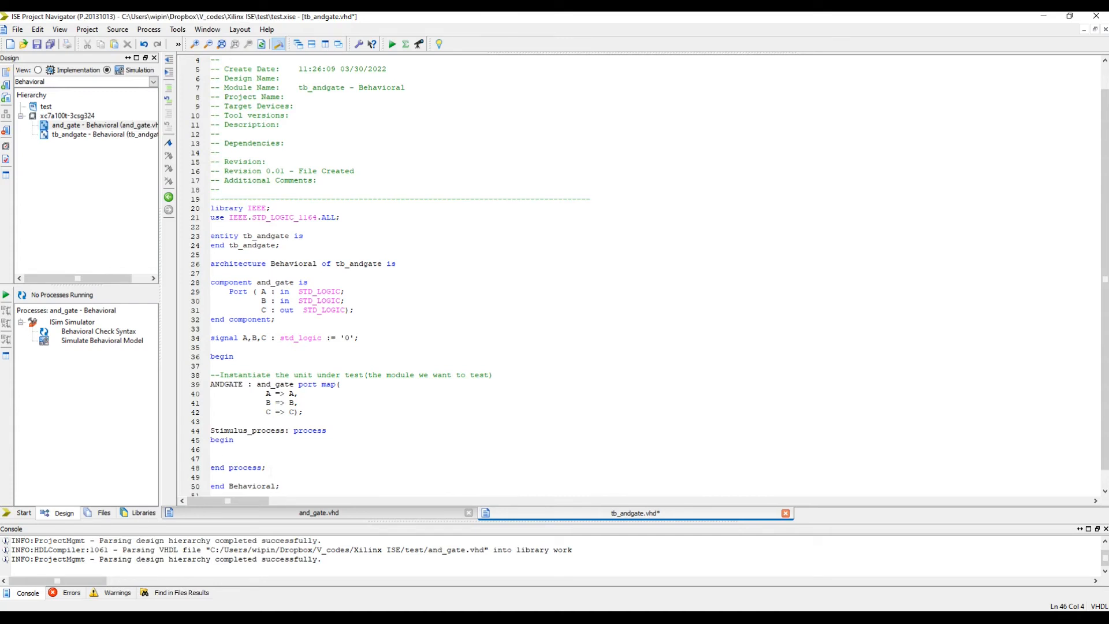
Step: Assign all four A/B combinations, each followed by wait for 100 ns, ending with wait;
type("A <= '")
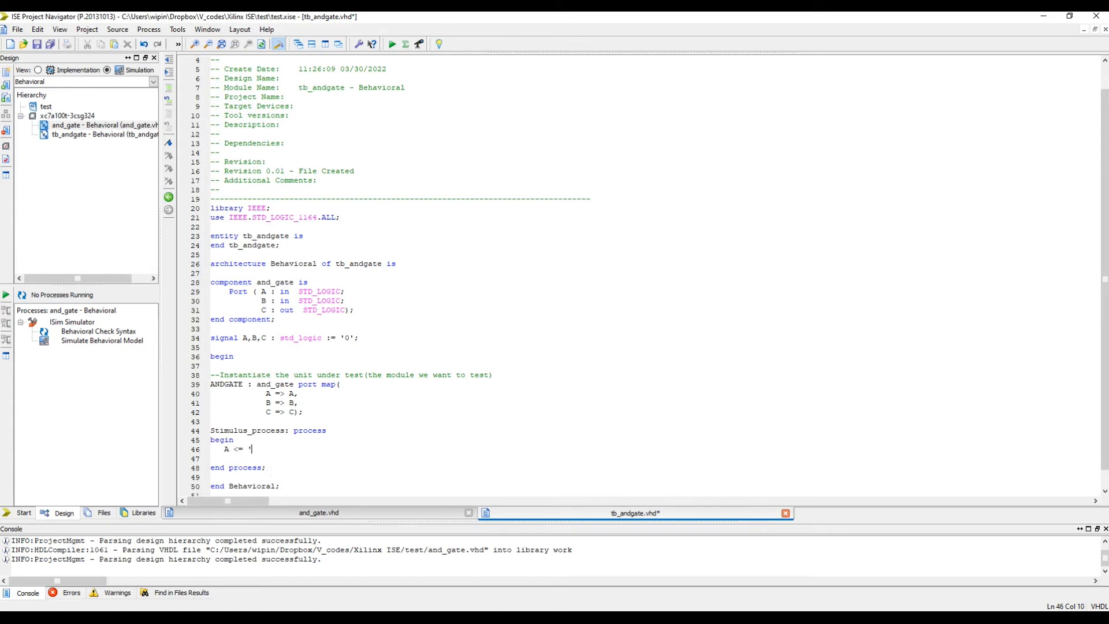
type("0';")
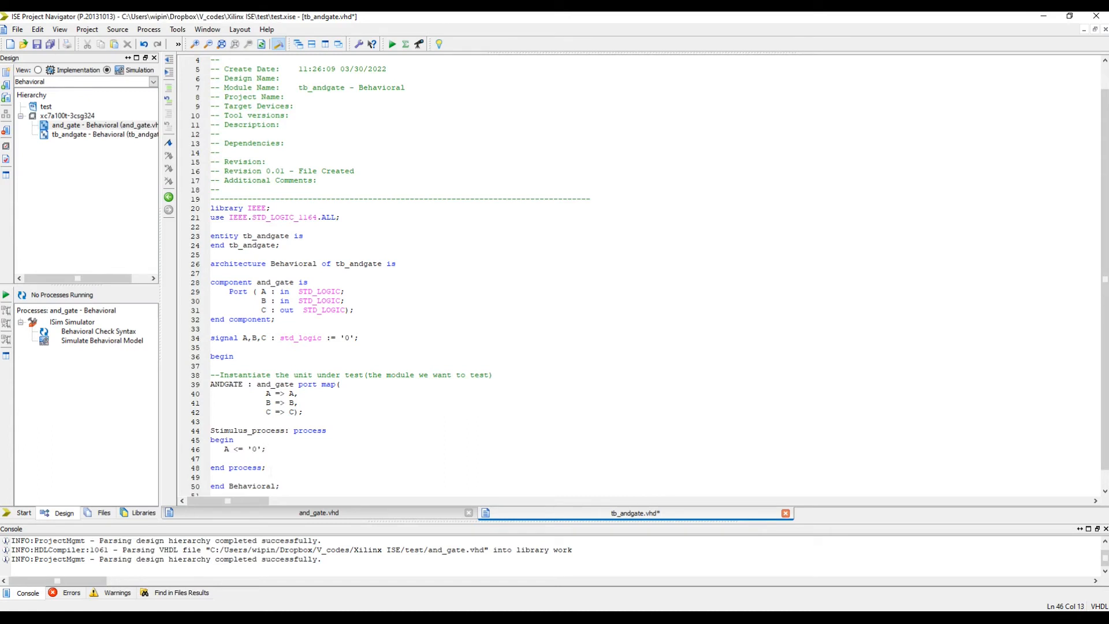
type("B <= '0';")
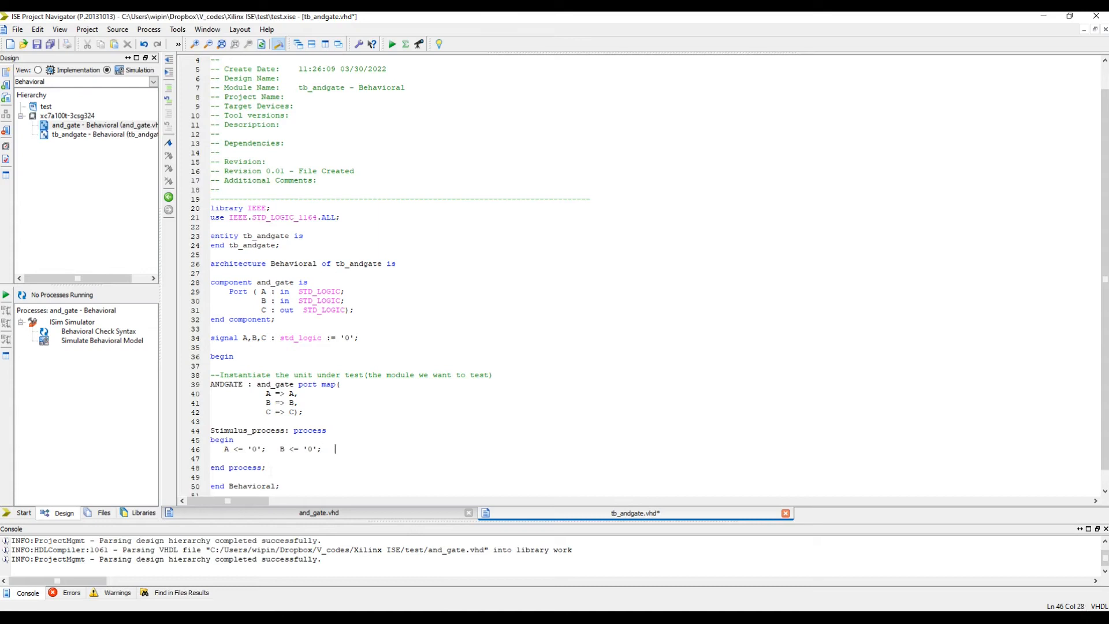
type("wait for 100 n")
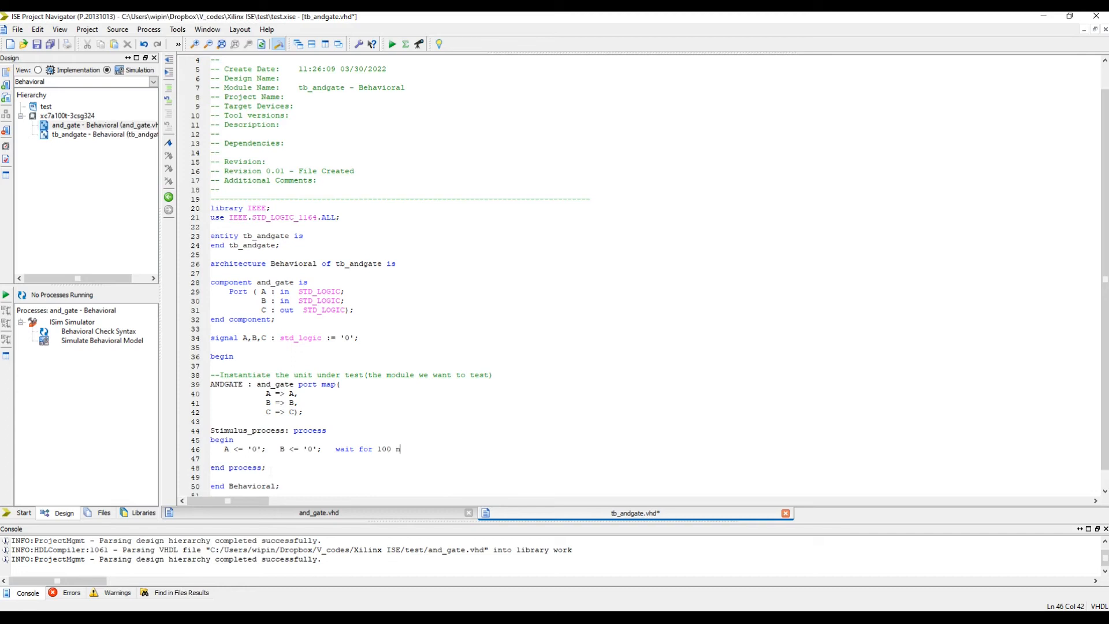
type("s;")
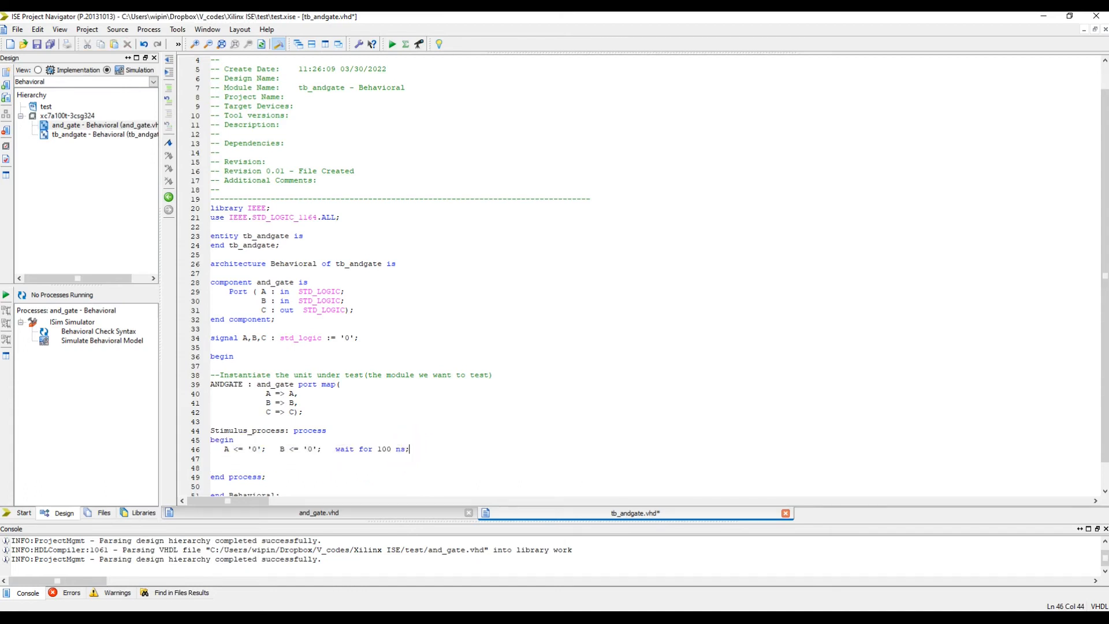
type("A <= '0';   B <= '0';   wait for 100 ns;")
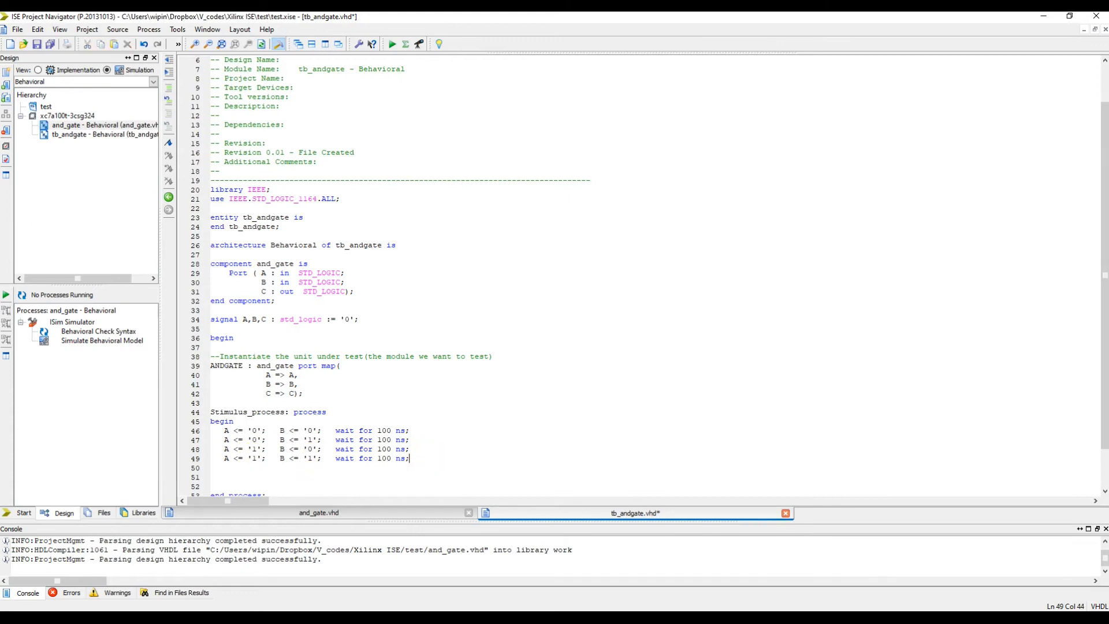
scroll("down", 3)
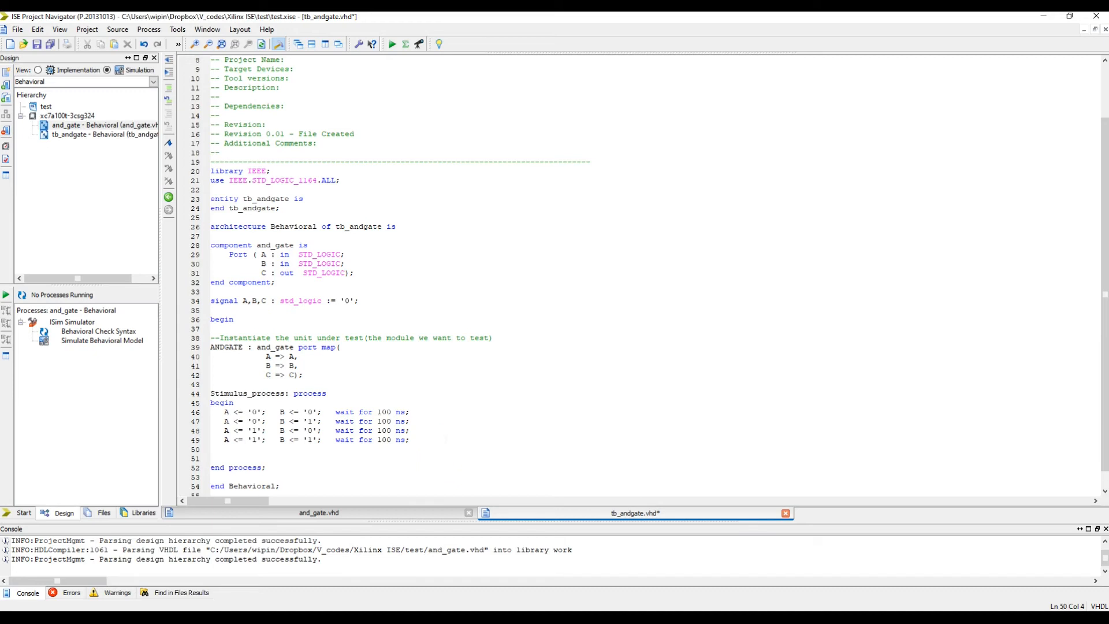
type("wait;")
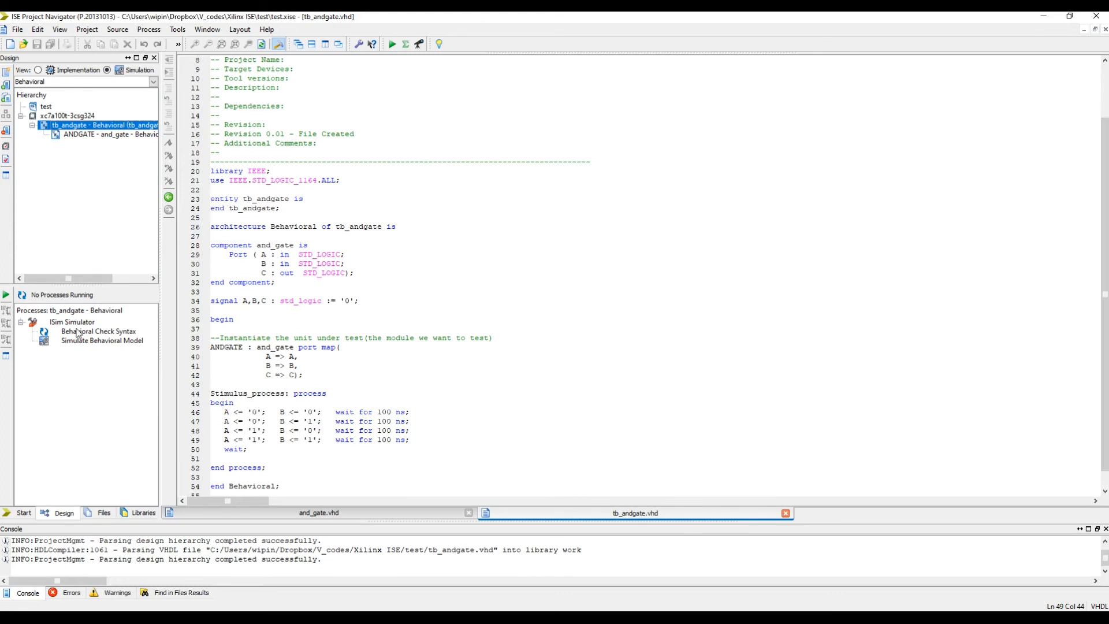
Step: Run Behavioral Check Syntax on tb_andgate, then Simulate Behavioral Model in ISim
double_click(98, 331)
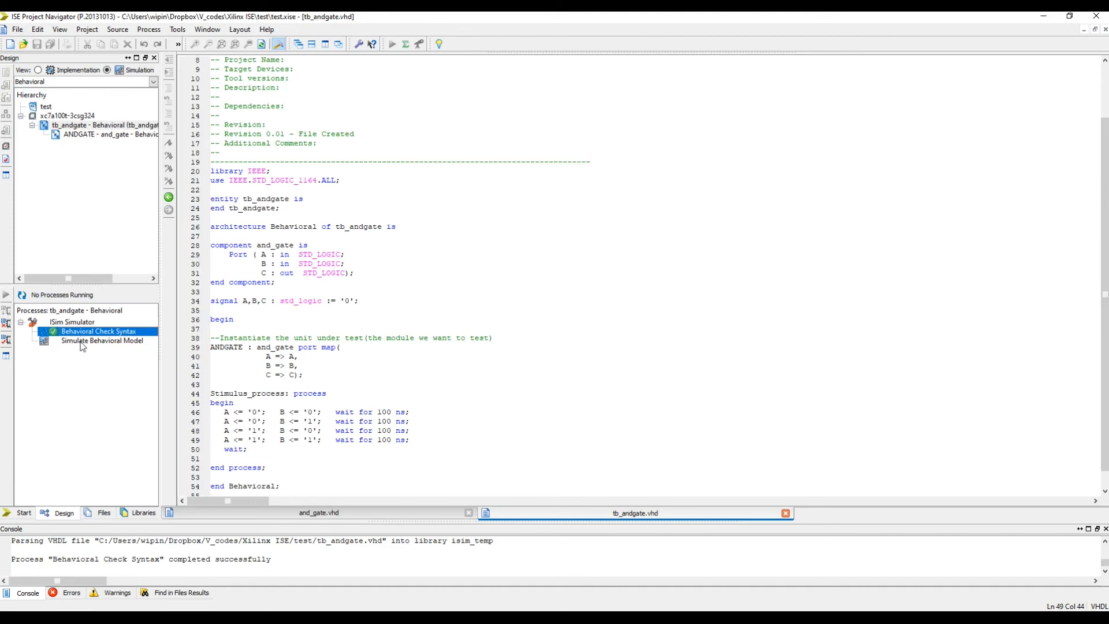
double_click(102, 341)
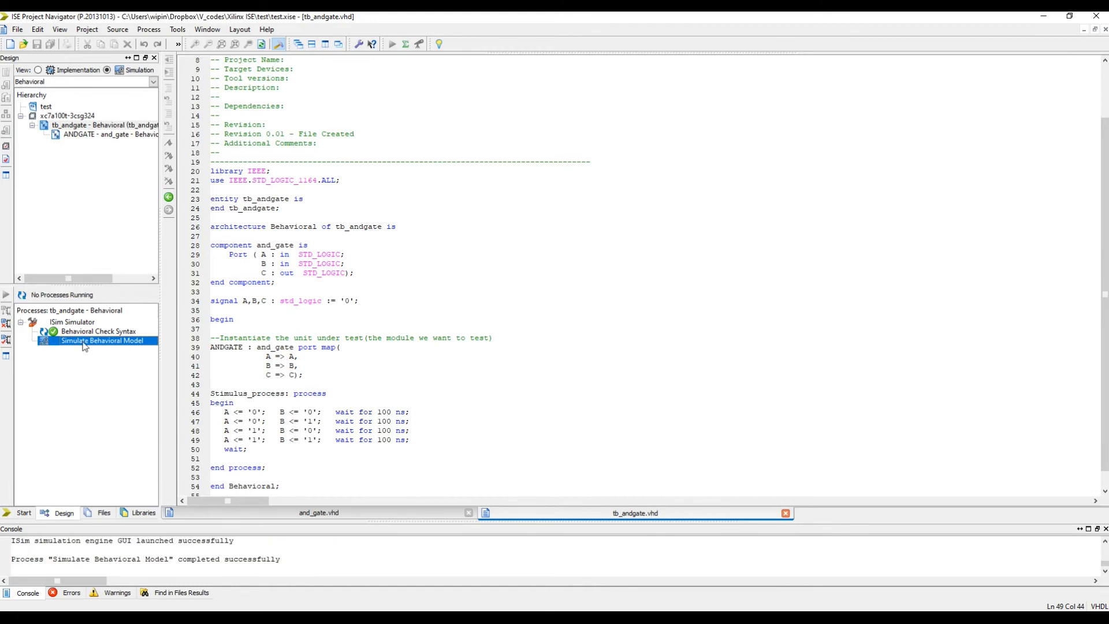
double_click(104, 340)
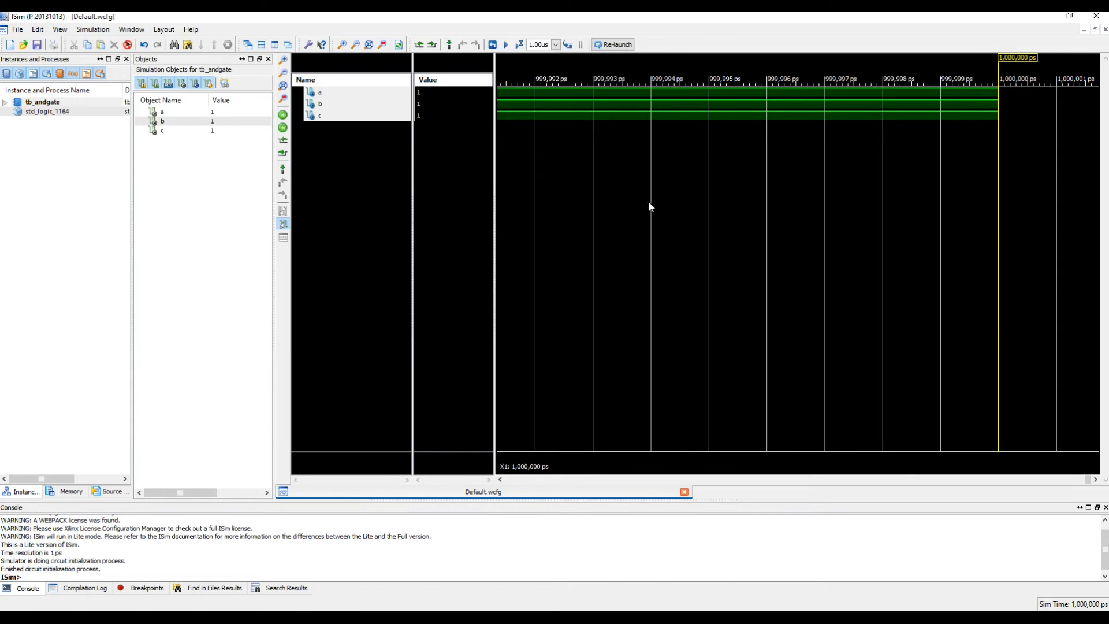
Step: Zoom to the full 0–1000 ns run and move the time marker to read a, b, c
left_click(650, 206)
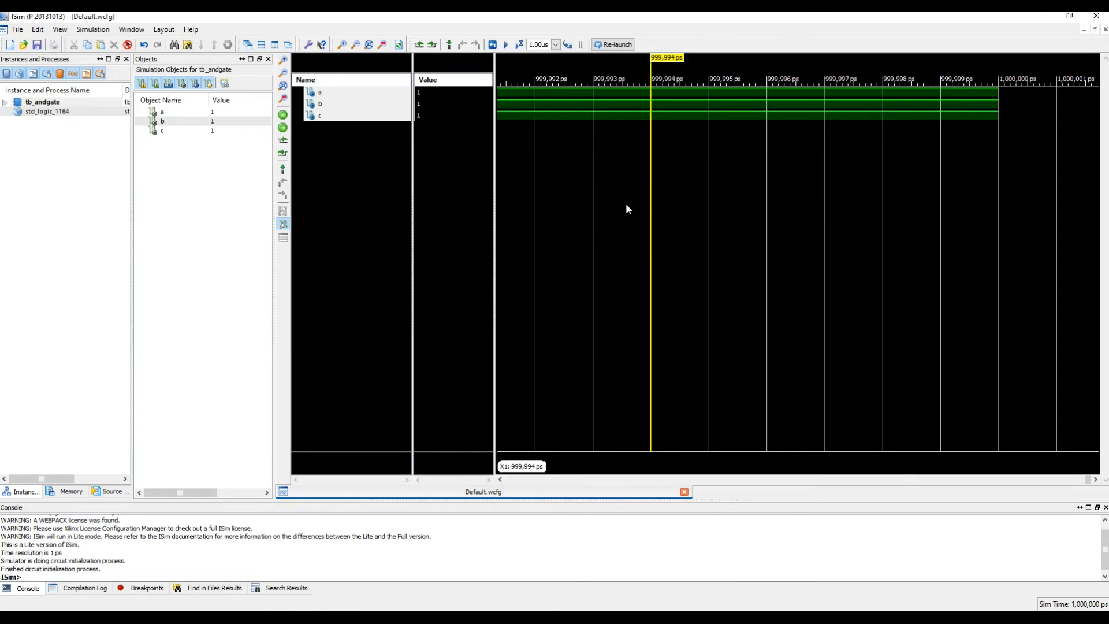
mouse_move(632, 204)
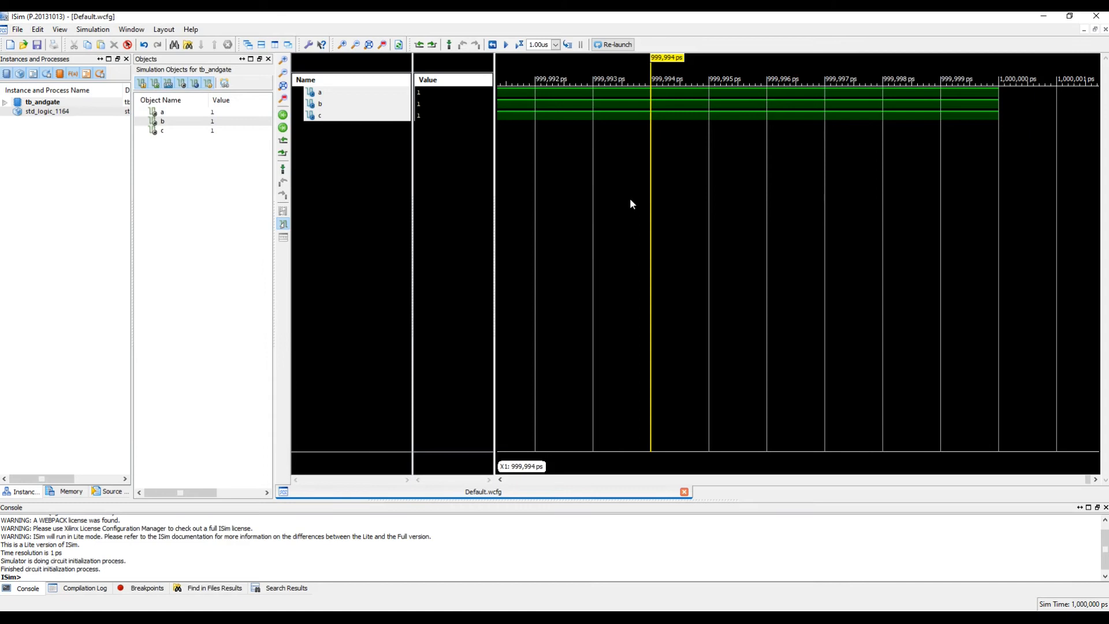
mouse_move(602, 191)
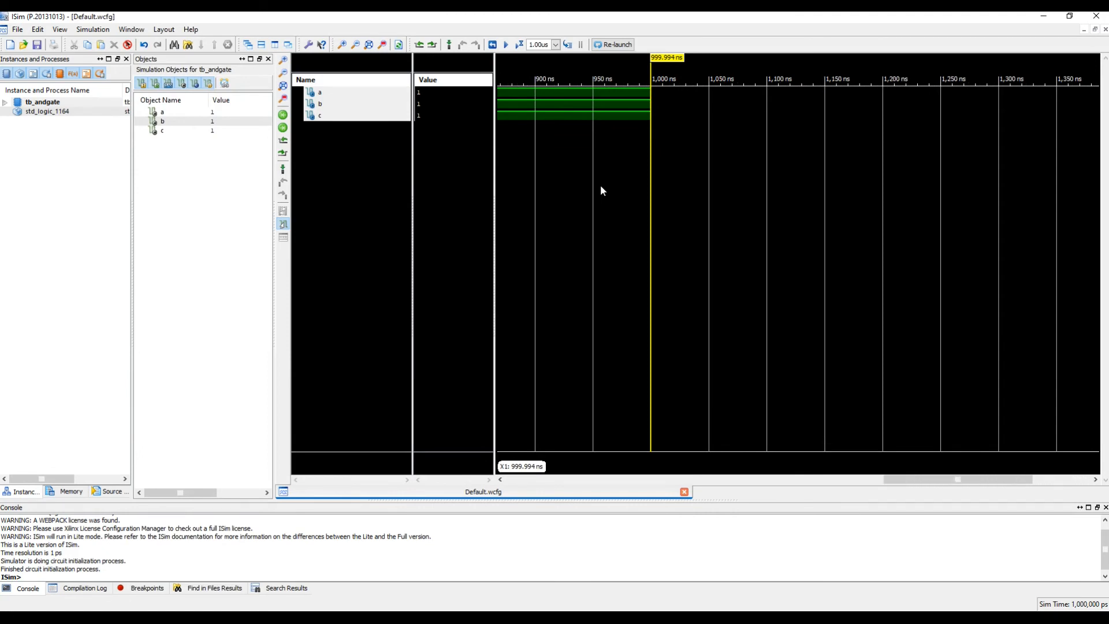
mouse_move(374, 56)
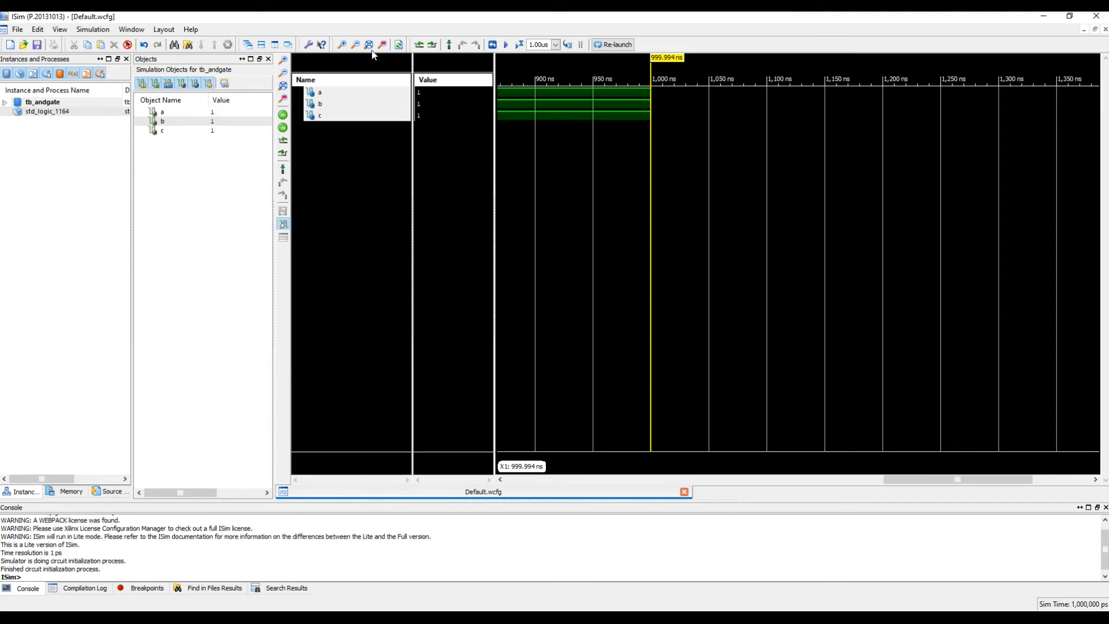
left_click(366, 44)
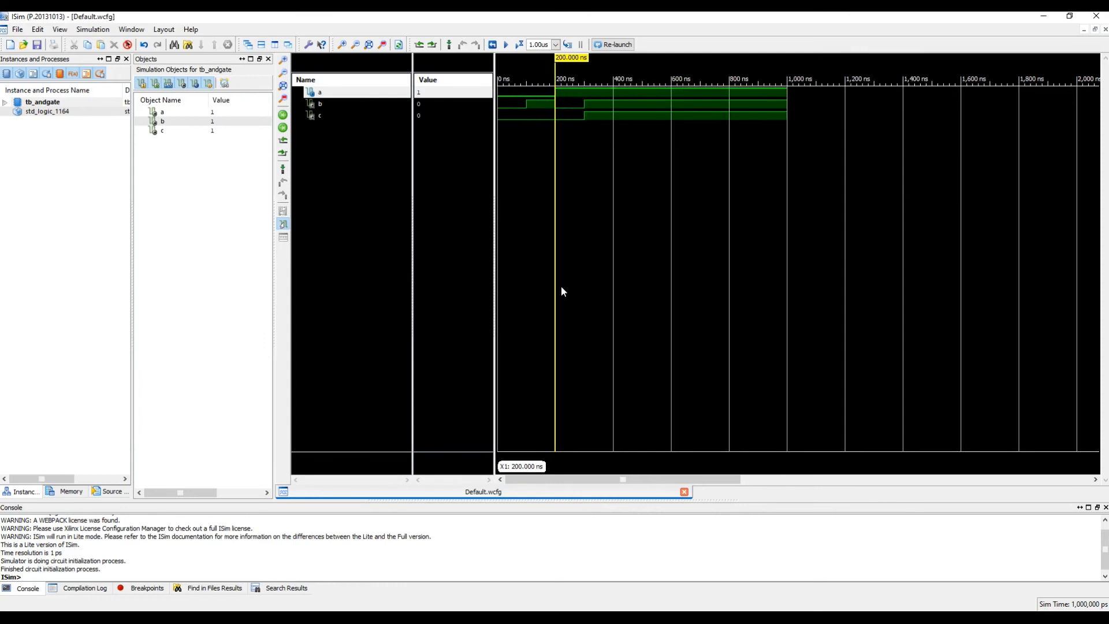
mouse_move(542, 91)
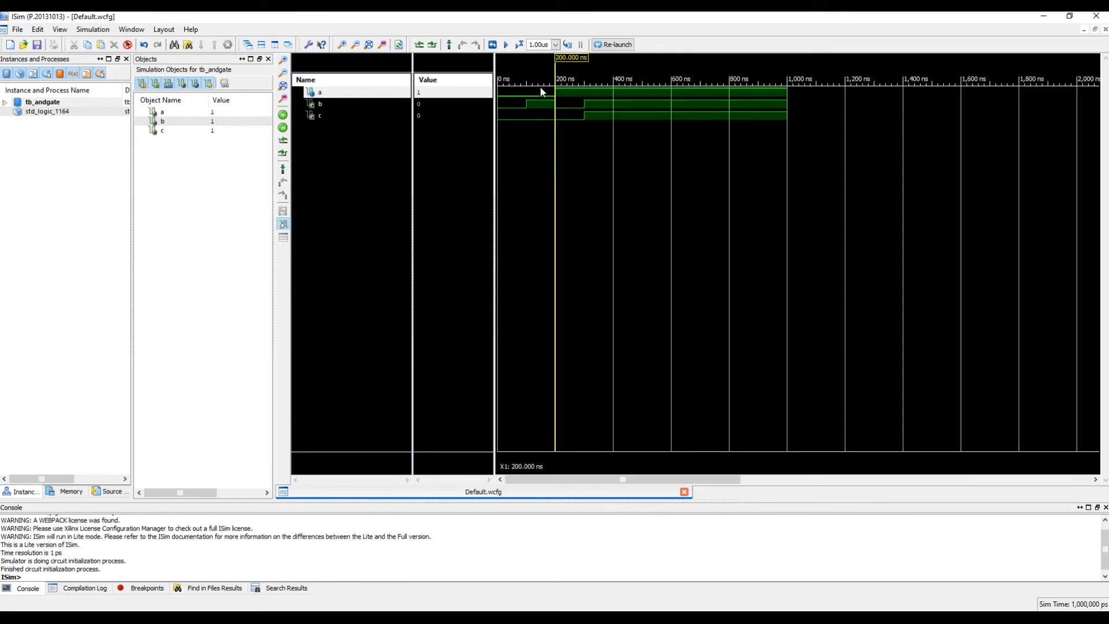
left_click(320, 103)
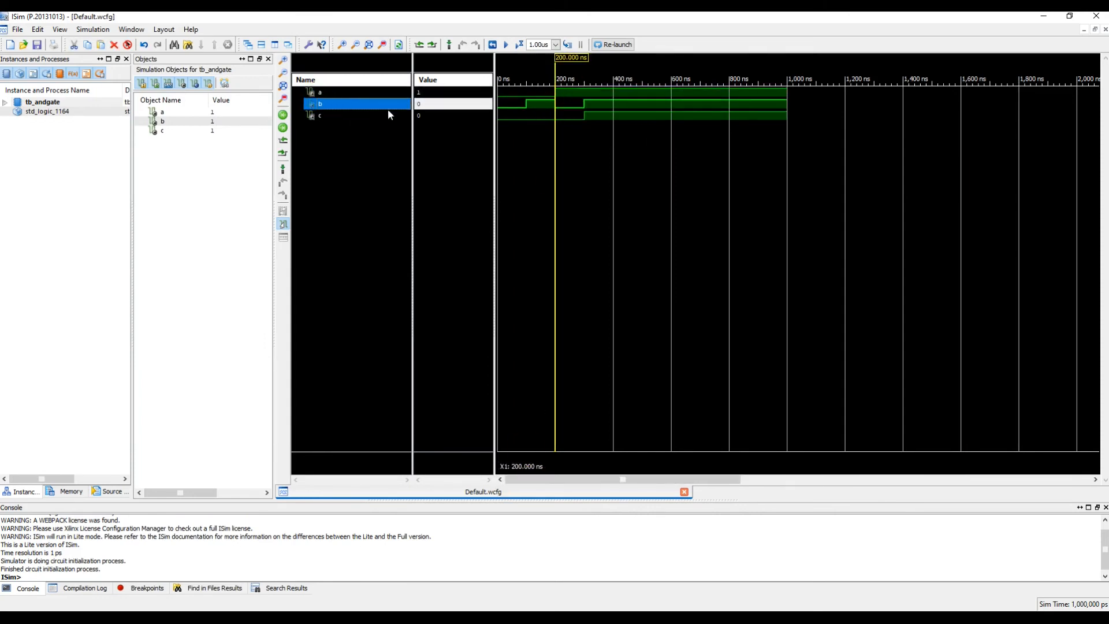
left_click(325, 115)
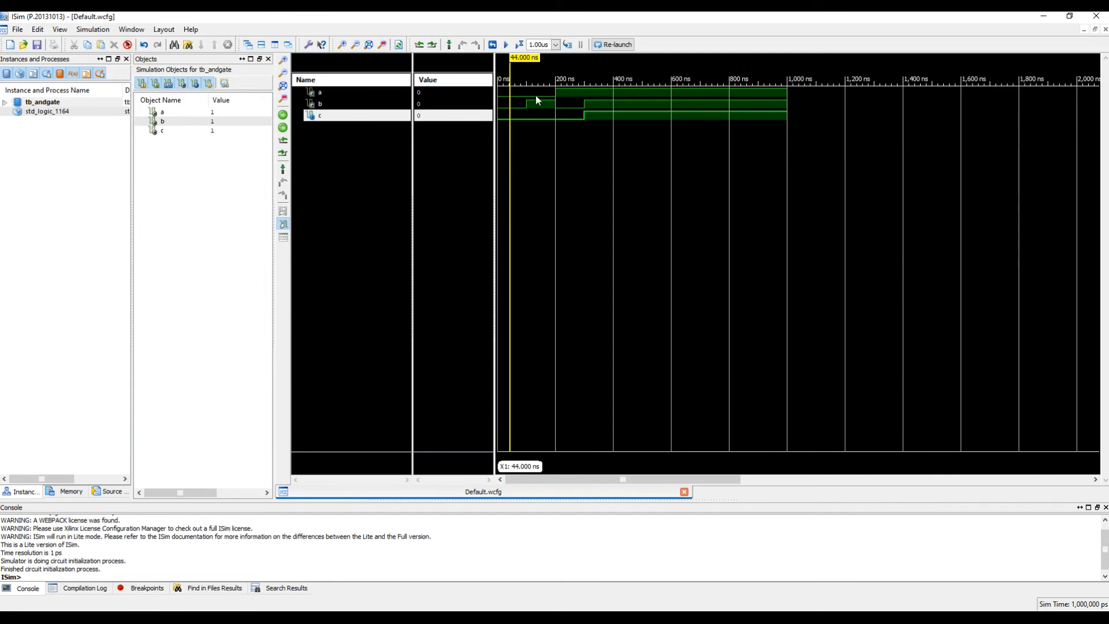
left_click(535, 119)
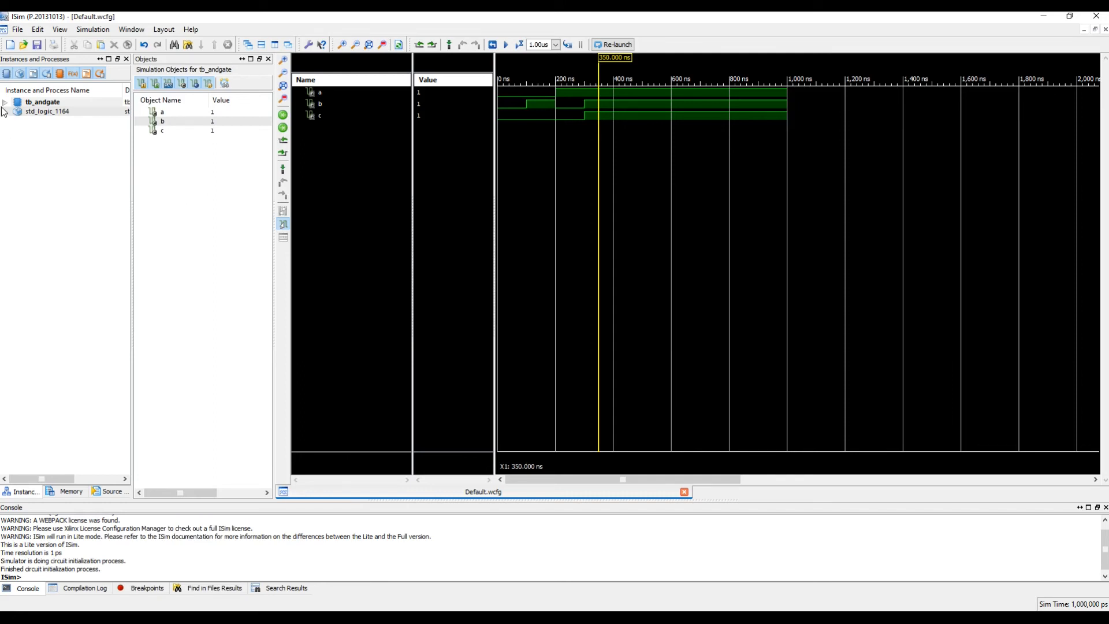
Step: Expand tb_andgate, select ANDGATE, and add its a, b, c signals to the waveform
left_click(6, 102)
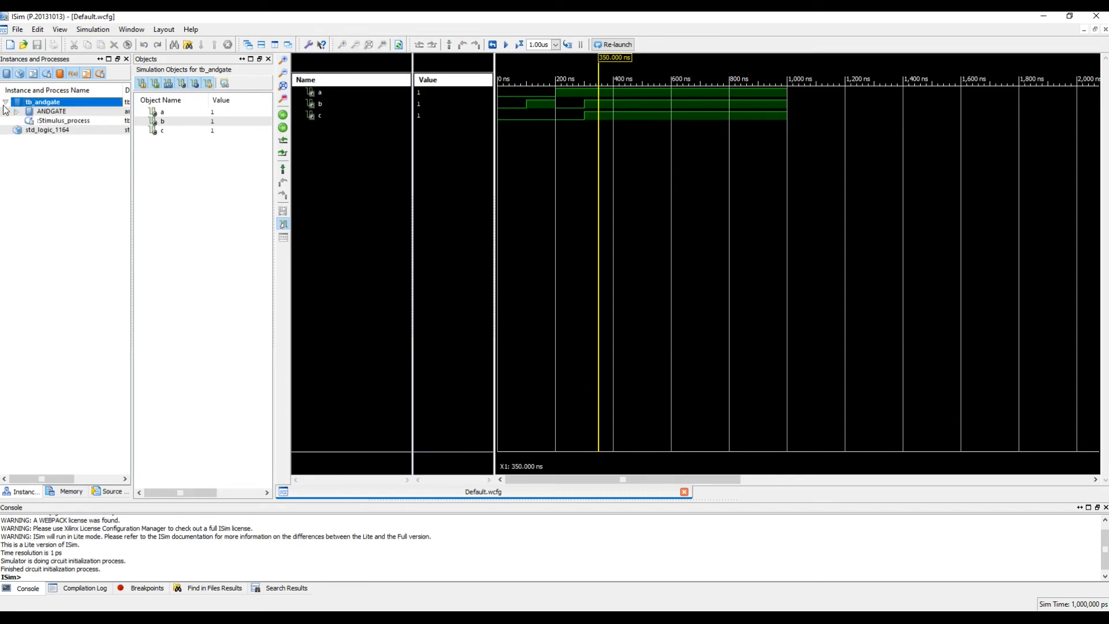
left_click(16, 110)
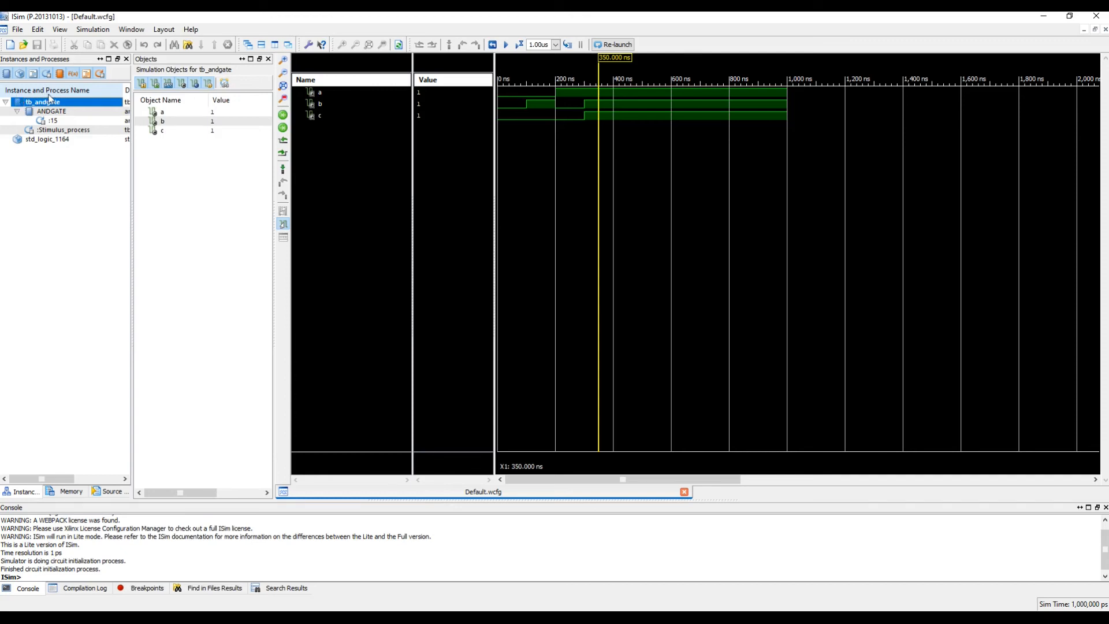
left_click(51, 111)
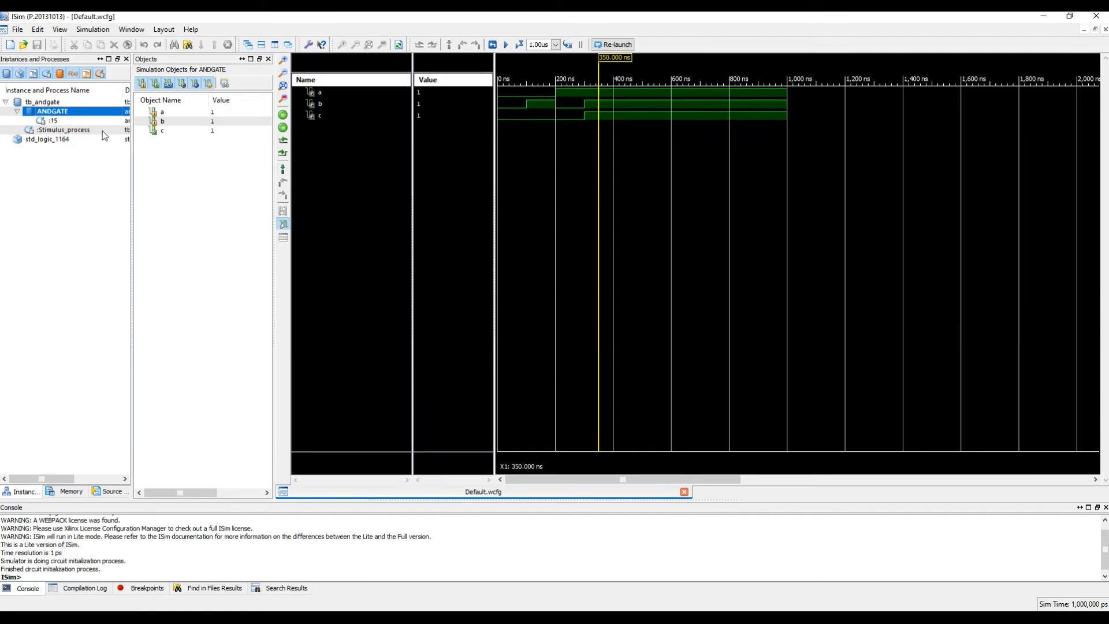
left_click(165, 130)
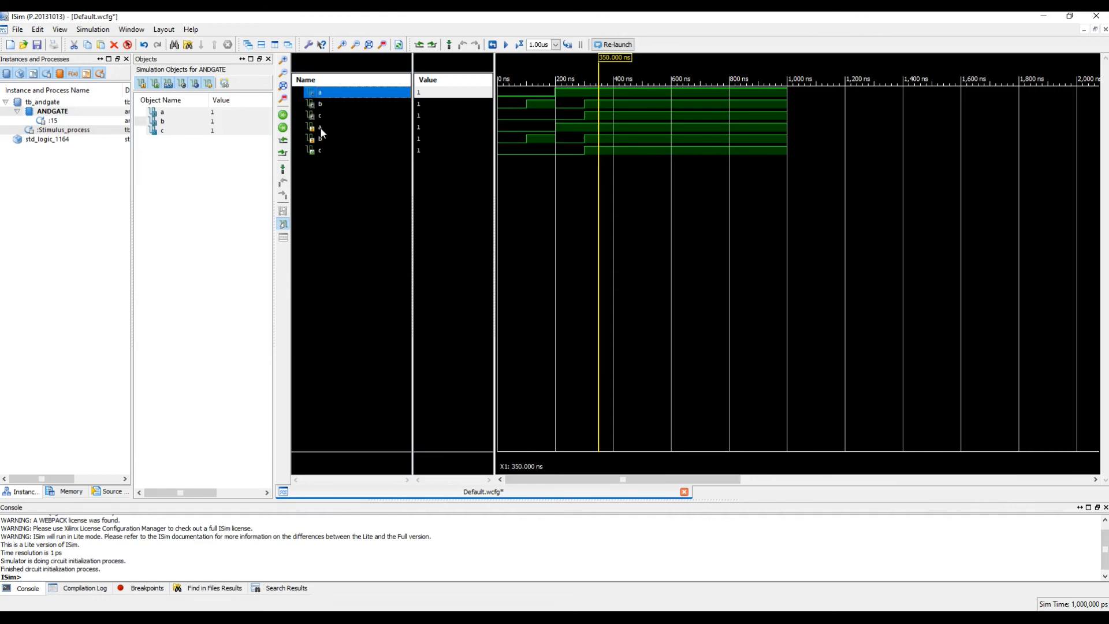
mouse_move(321, 128)
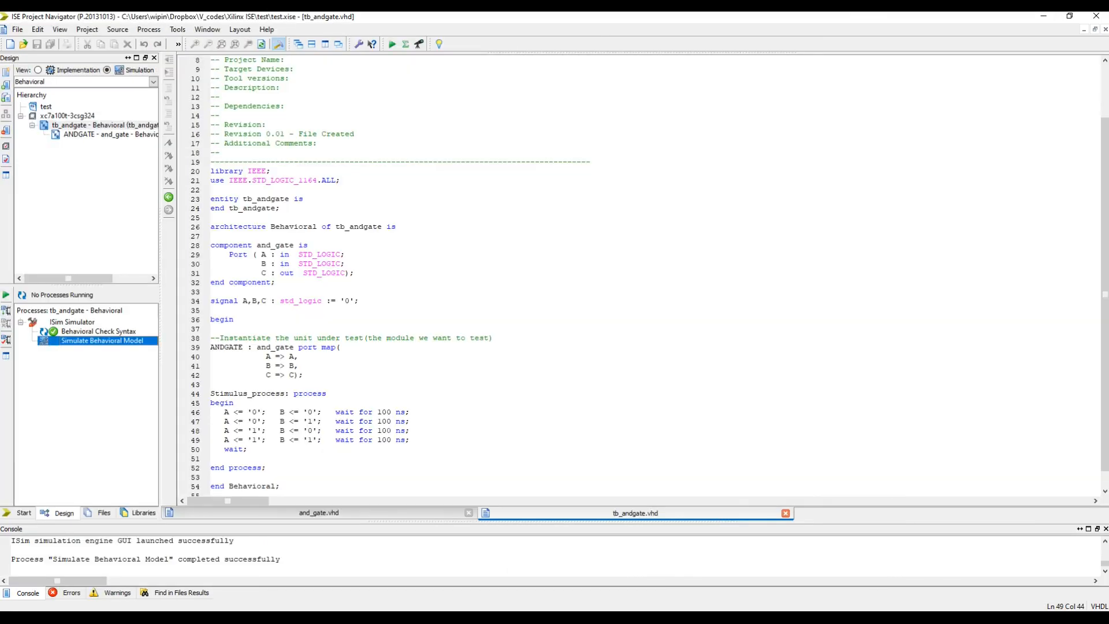
Step: Append 1 to signals A, B and C in the tb_andgate code, making A1, B1, C1
scroll("down", 3)
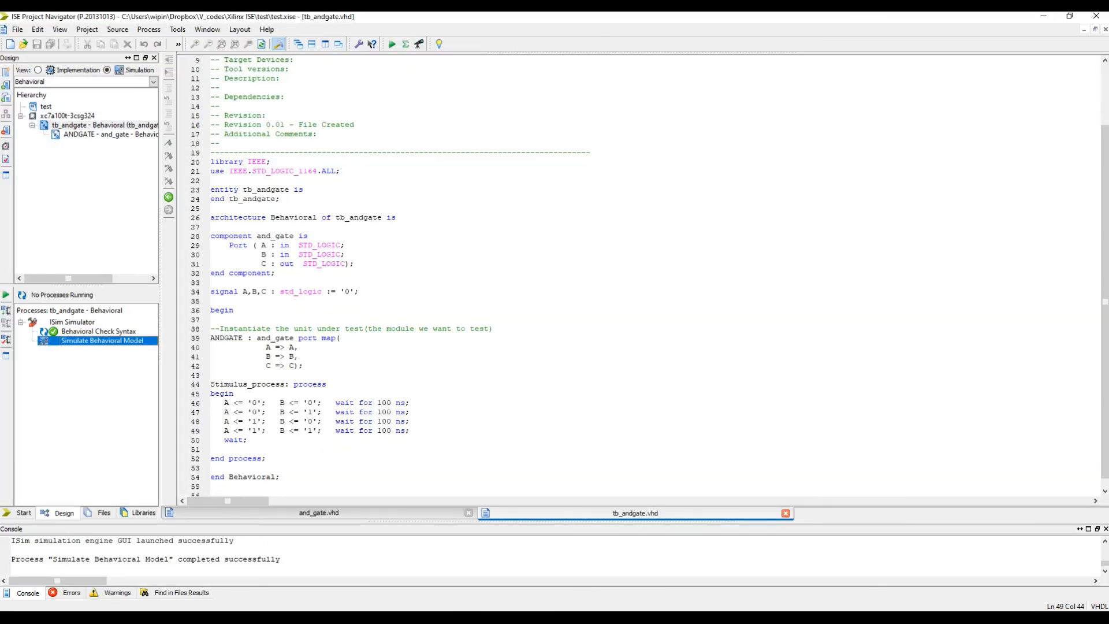
left_click(293, 347)
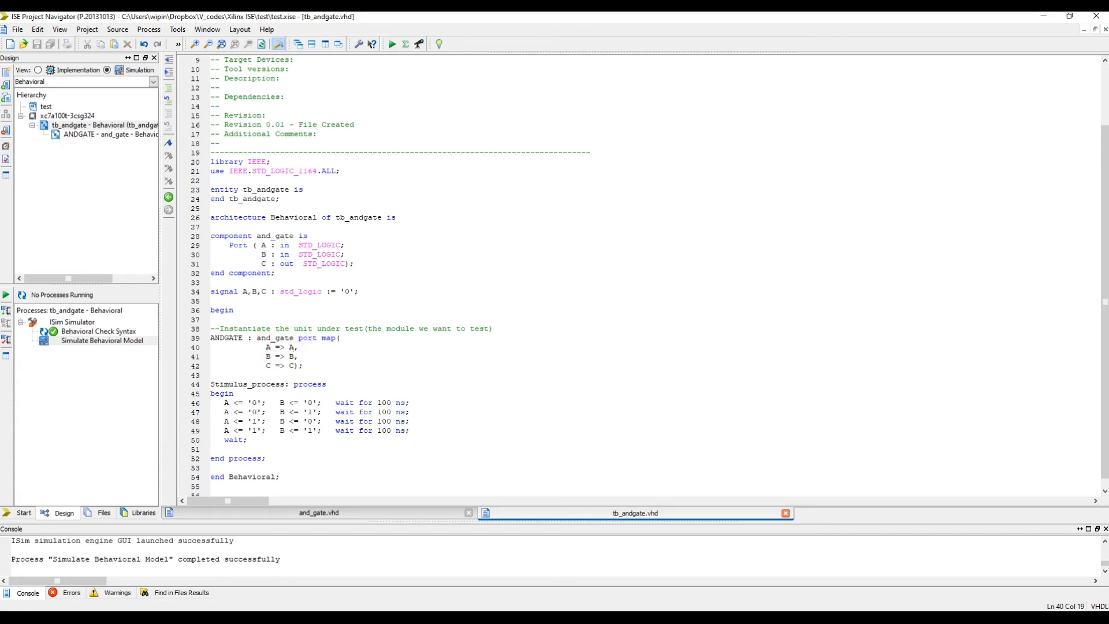
type("1")
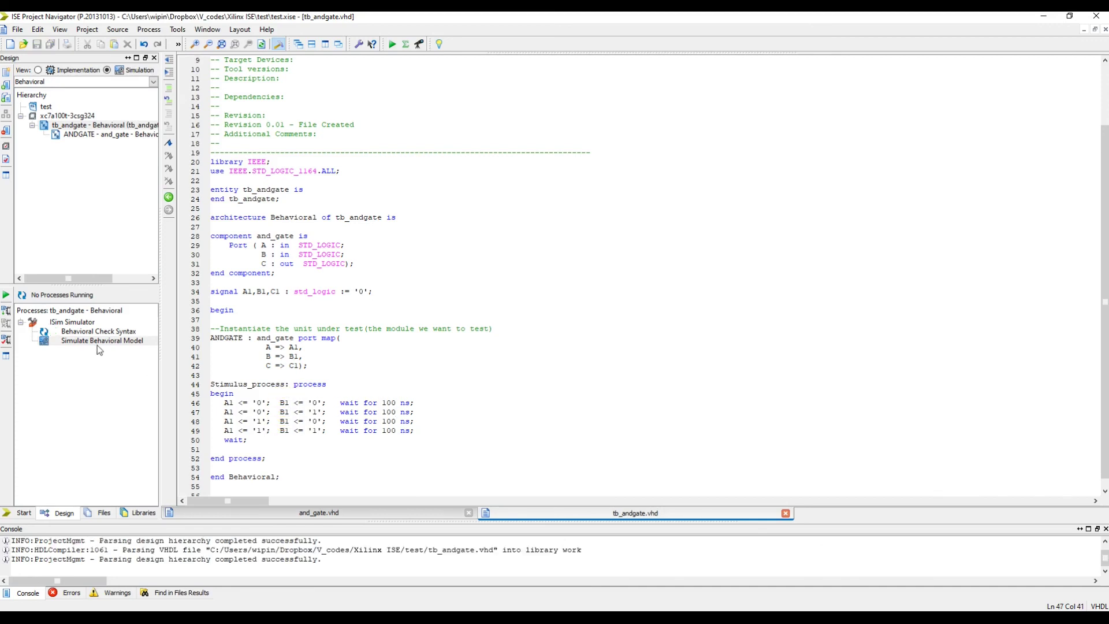
Step: Rerun Simulate Behavioral Model for the renamed tb_andgate testbench
double_click(101, 340)
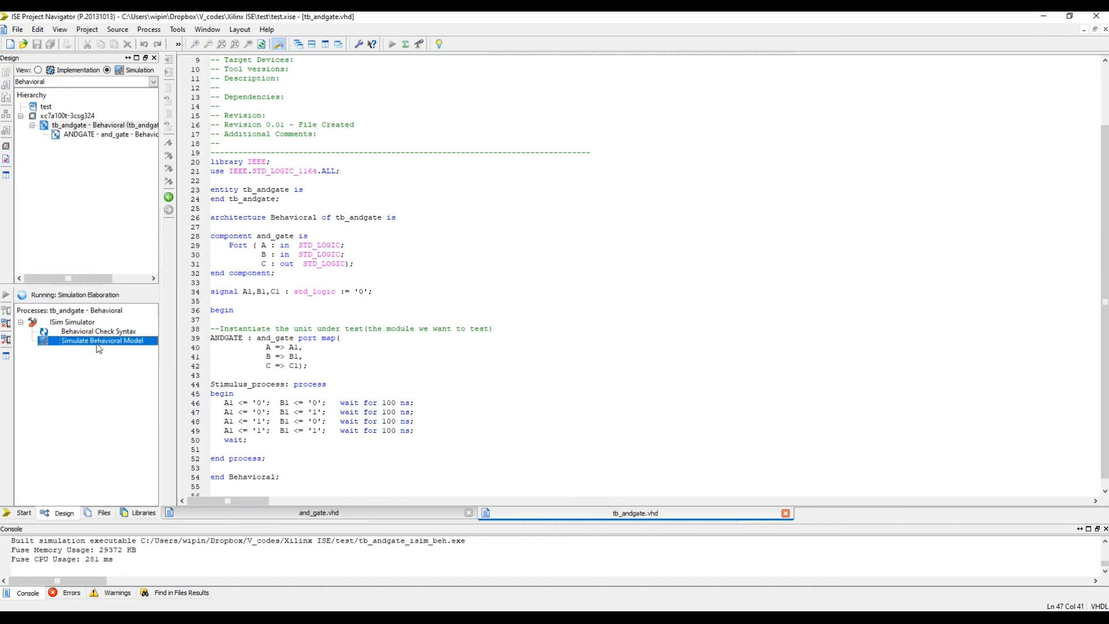
double_click(101, 340)
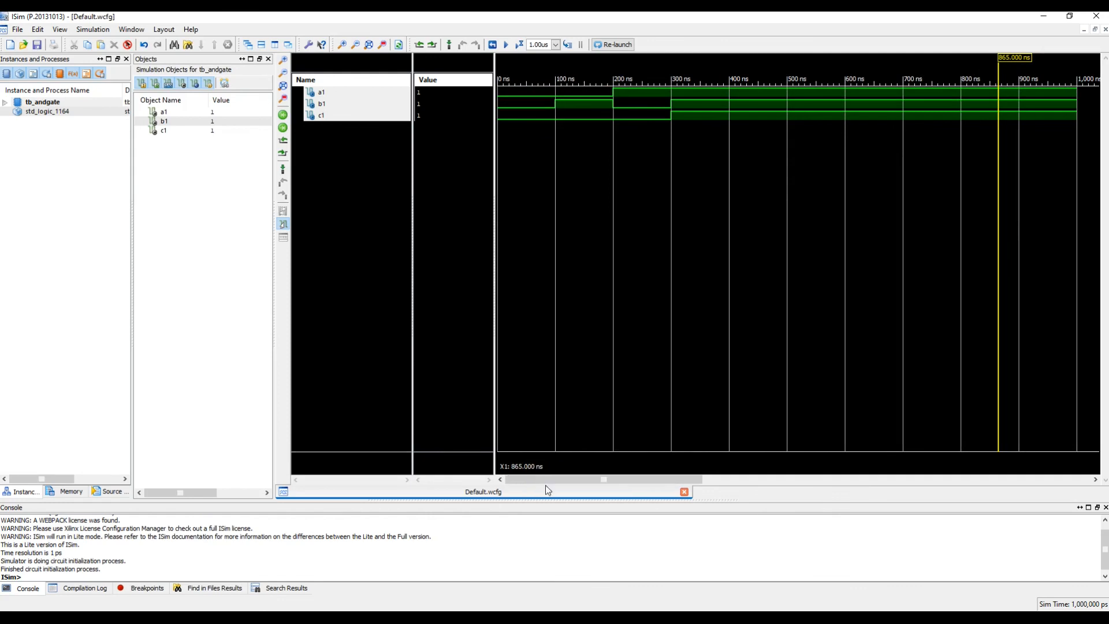
Step: Select a1 at about 343 ns, then add ANDGATE's a, b, c signals beneath a1, b1, c1
left_click(322, 92)
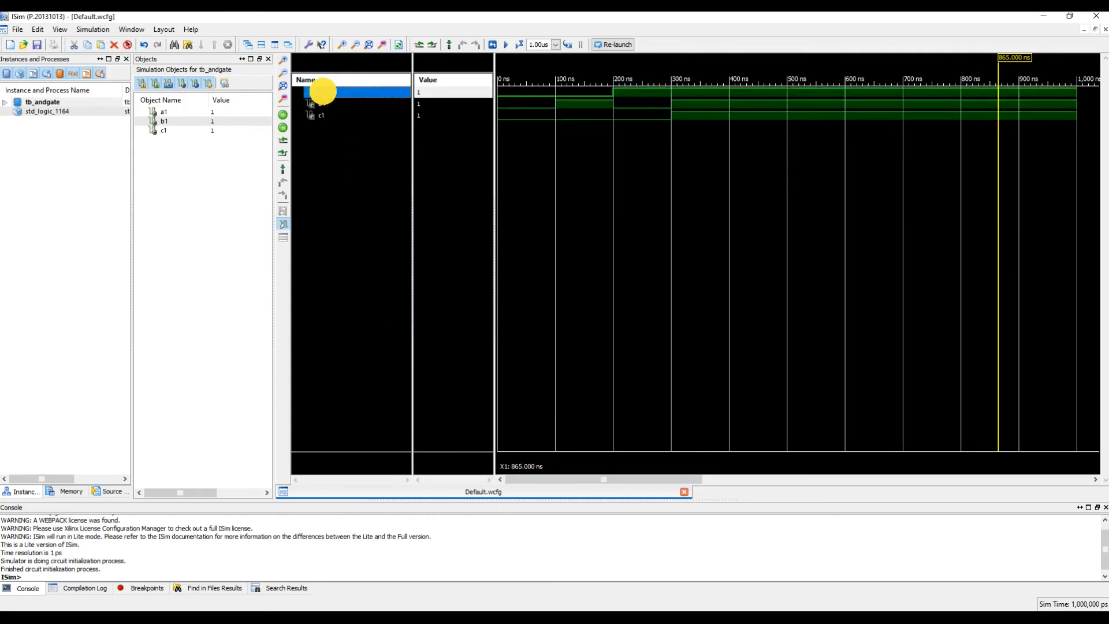
left_click(321, 115)
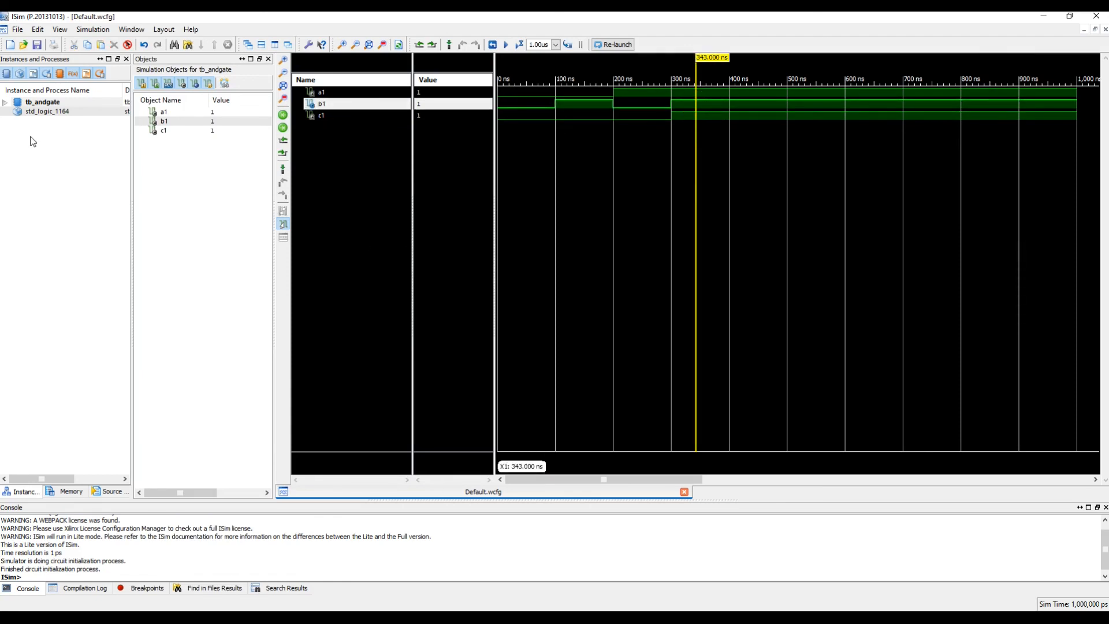
left_click(5, 101)
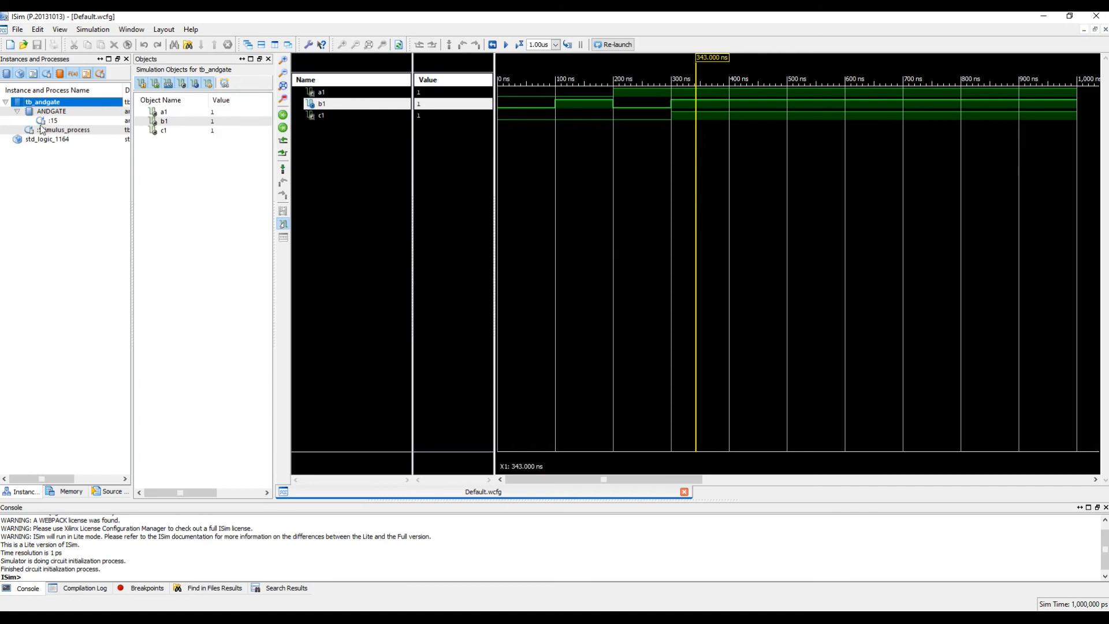
left_click(51, 111)
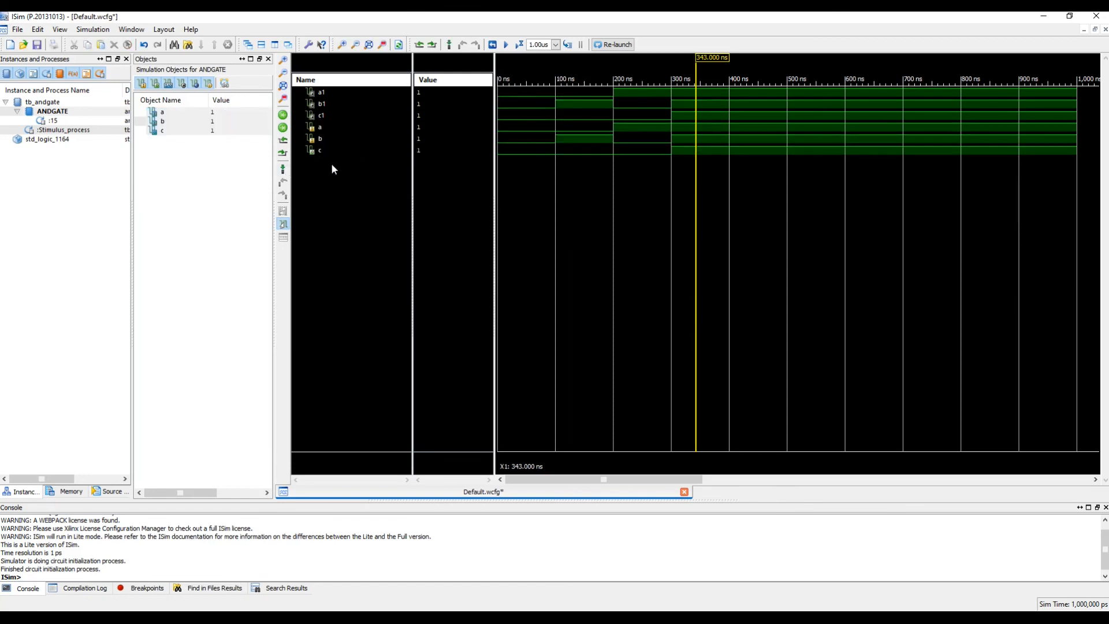
mouse_move(336, 157)
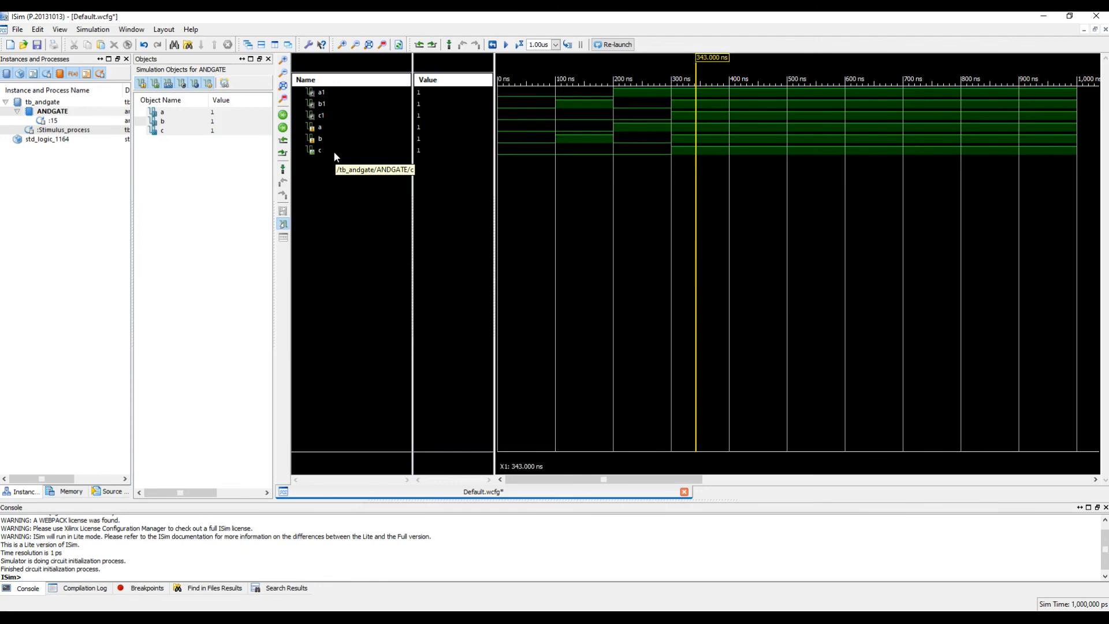
mouse_move(970, 14)
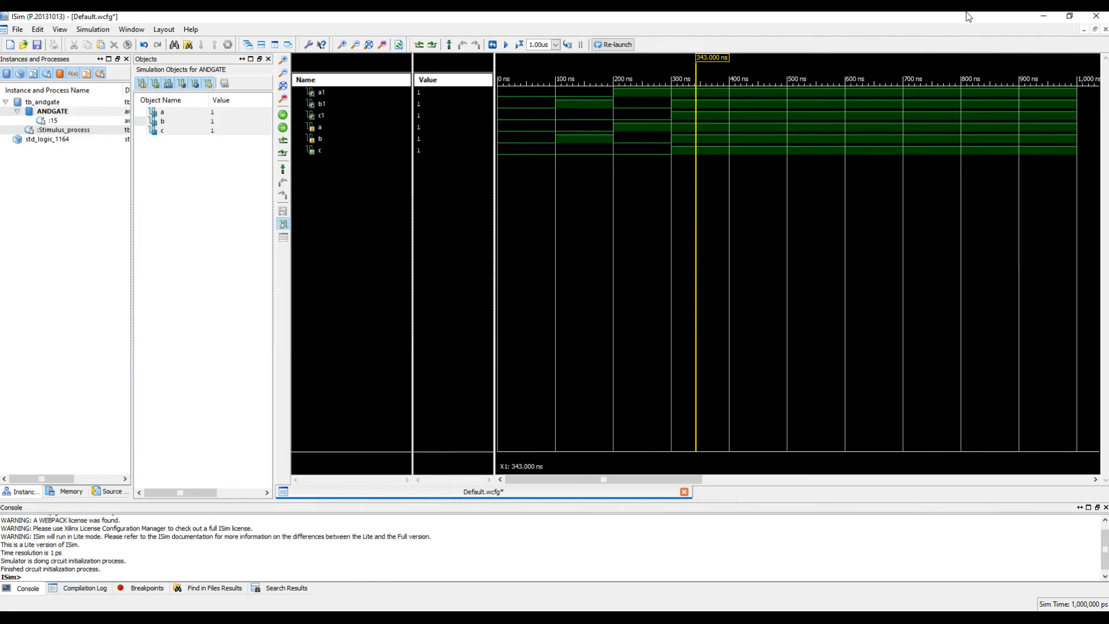